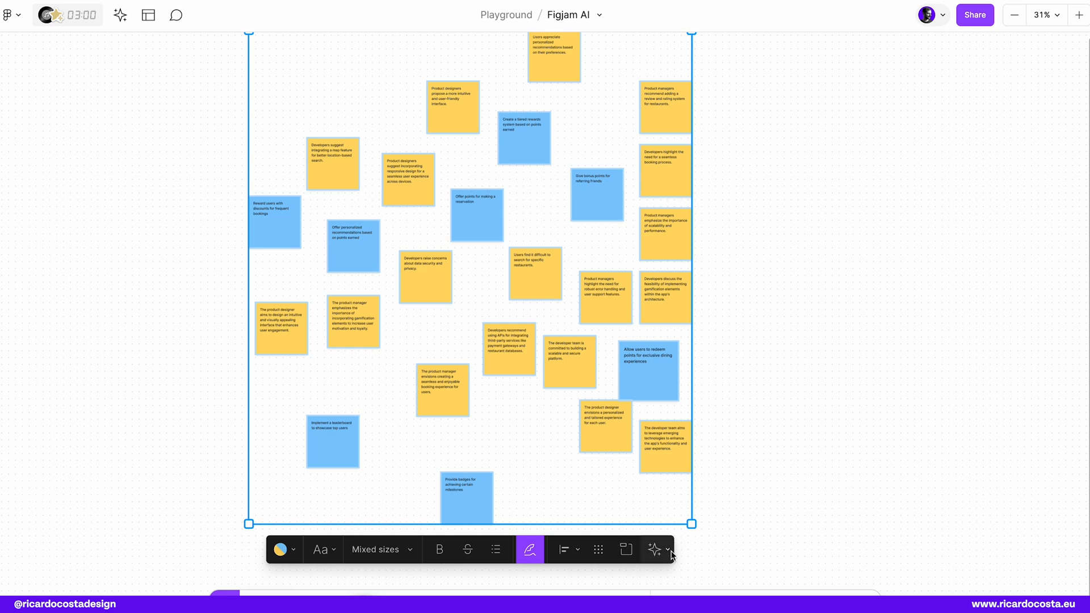
Step: Run FigJam AI's Sort stickies on the selected notes to form topic clusters
{"action": "left_click", "coordinate": [654, 550]}
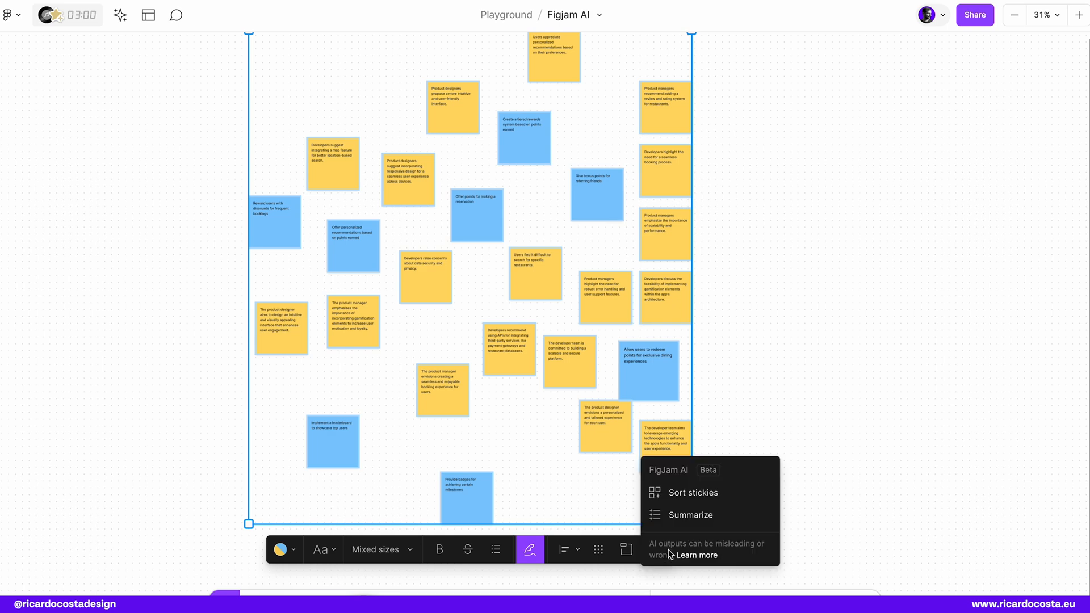
{"action": "mouse_move", "coordinate": [693, 492]}
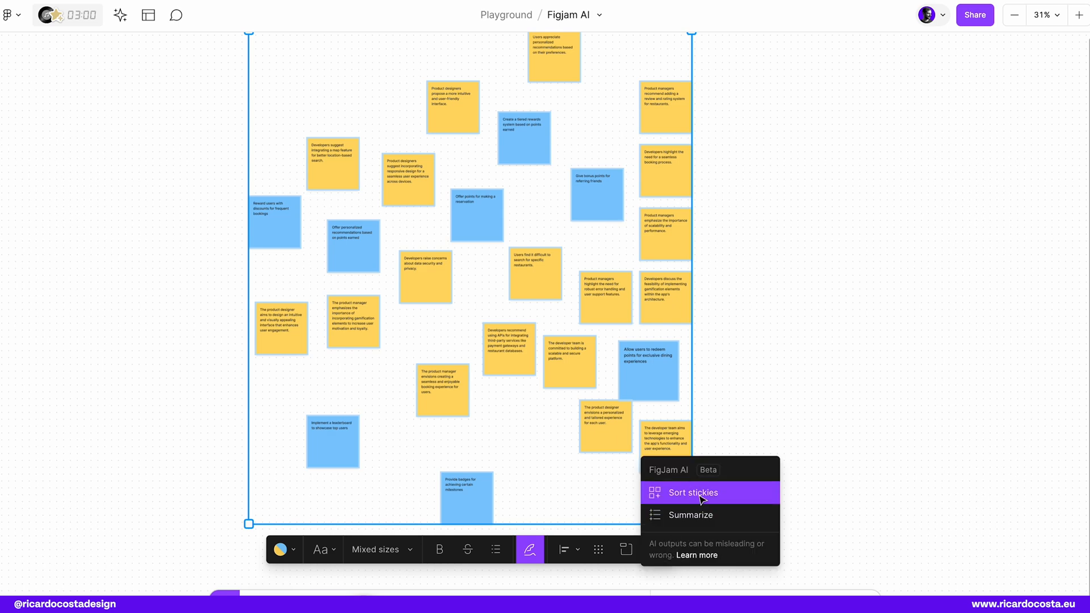
{"action": "left_click", "coordinate": [691, 492]}
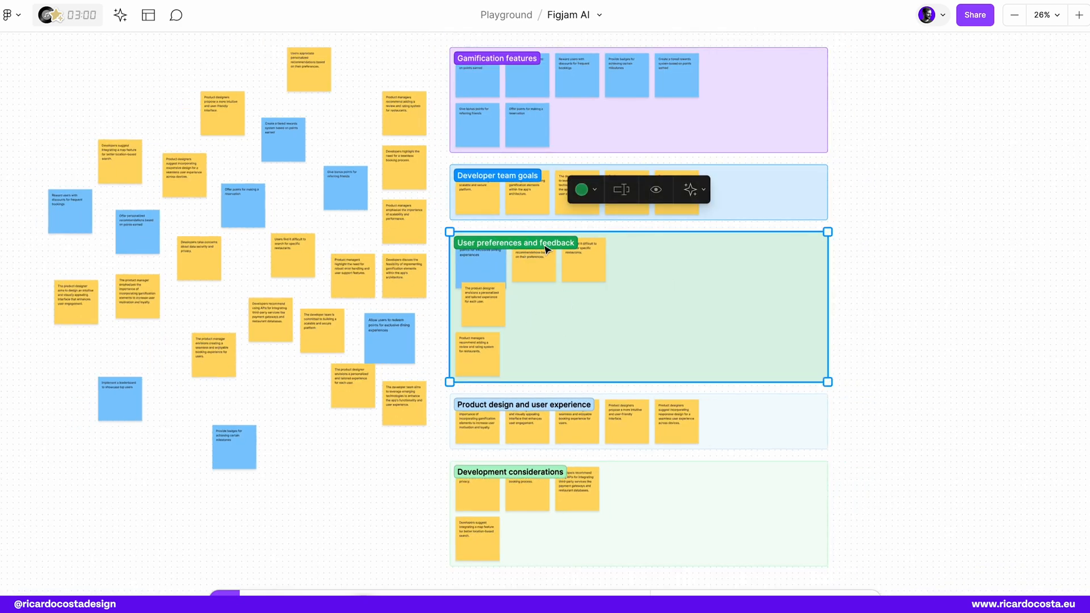
Step: Run Sort stickies again on the User preferences and feedback section to form sub-groups
{"action": "left_click", "coordinate": [689, 190]}
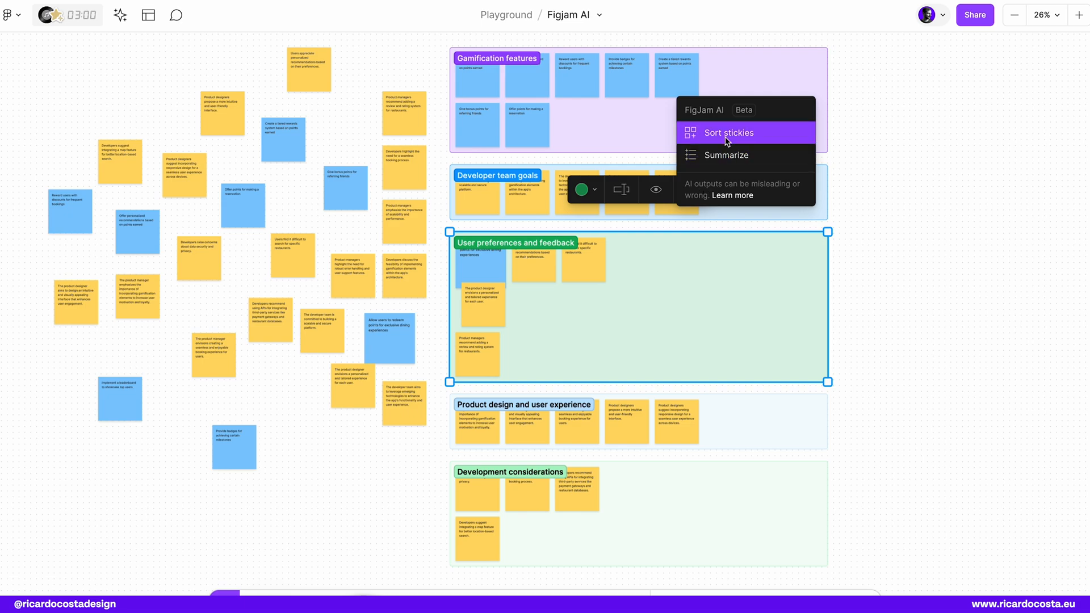
{"action": "left_click", "coordinate": [728, 133]}
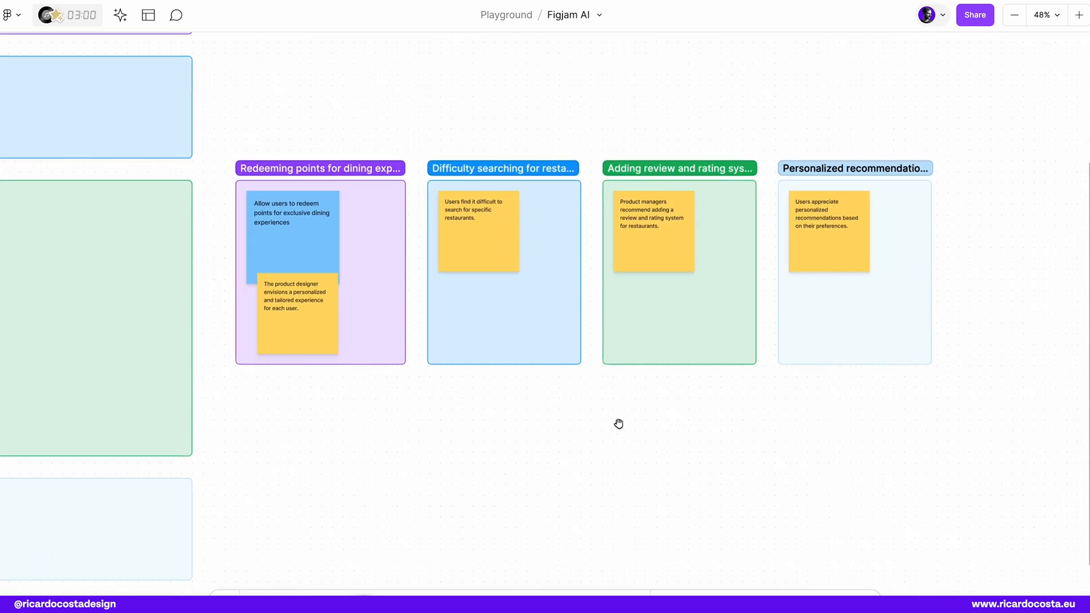
{"action": "mouse_move", "coordinate": [622, 428]}
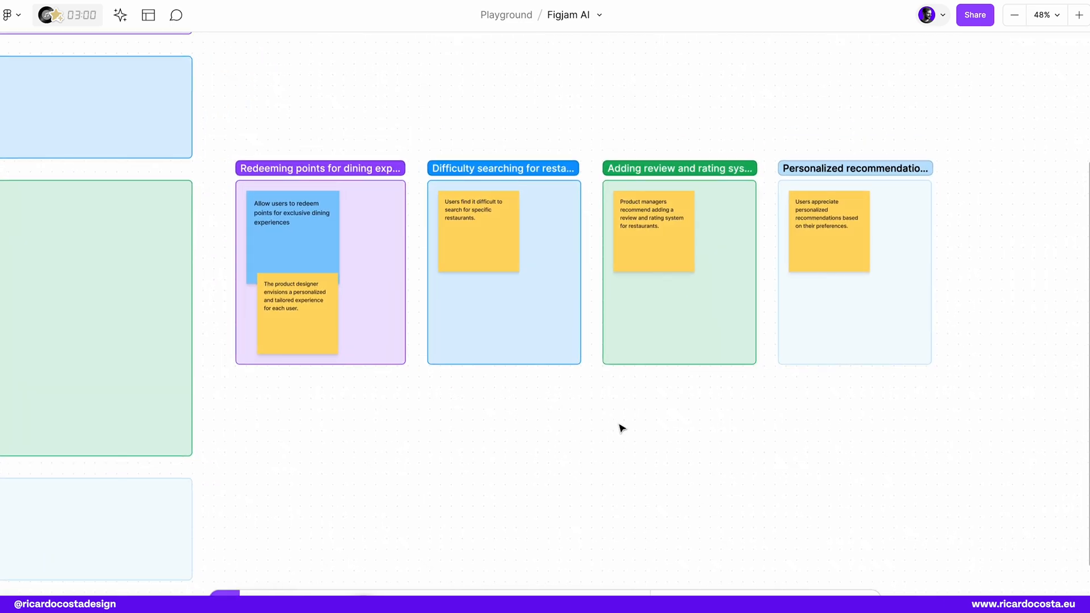
{"action": "scroll", "scroll_direction": "down", "scroll_amount": 3}
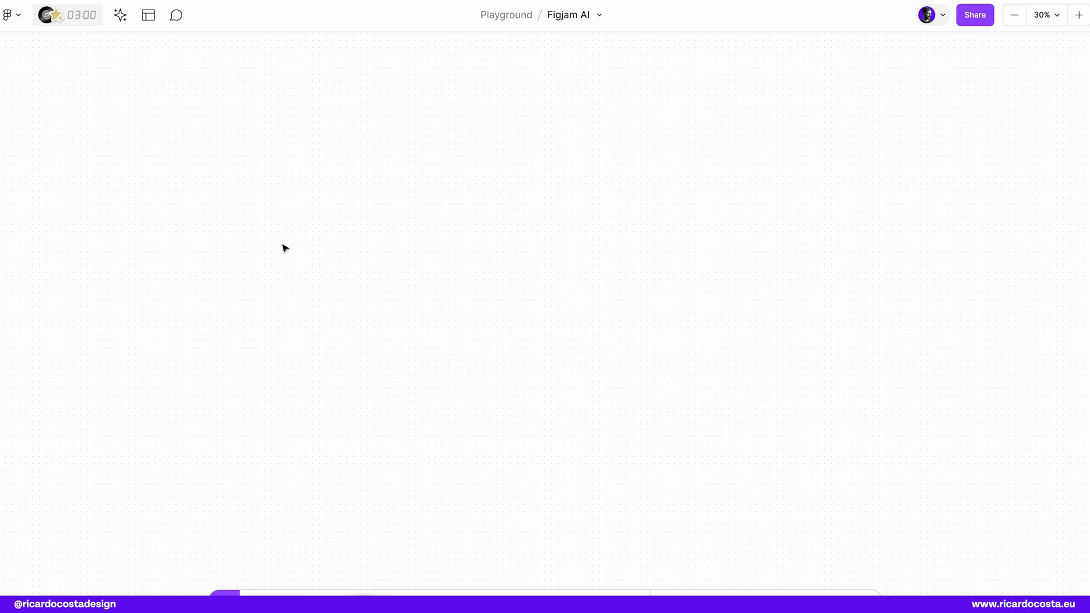
Step: Start a Brainstorm generation prompt about a pizza restaurant website with gamification
{"action": "left_click", "coordinate": [120, 15]}
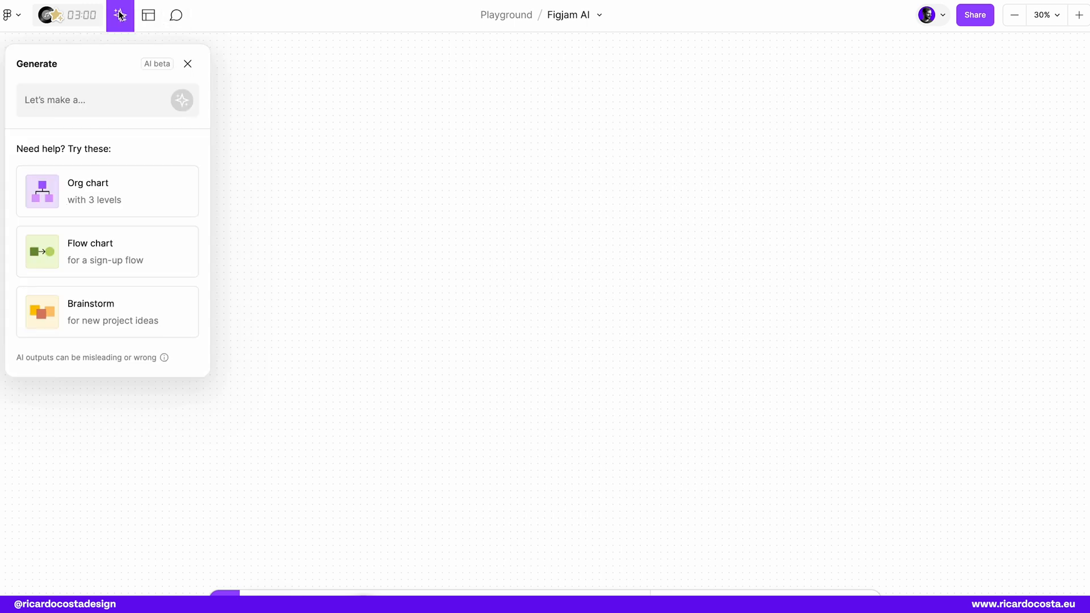
{"action": "left_click", "coordinate": [91, 100]}
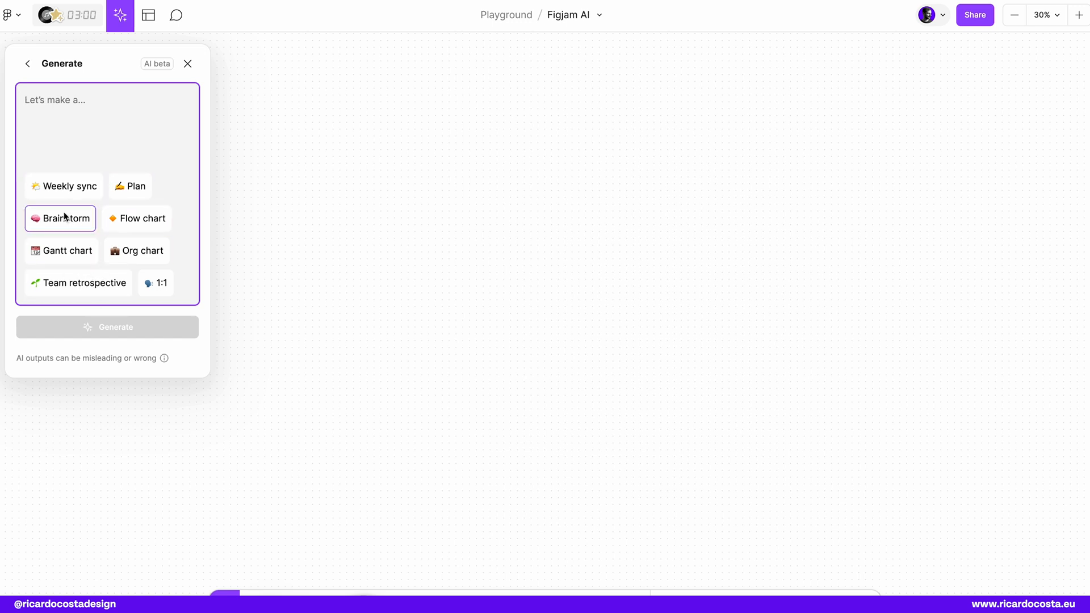
{"action": "left_click", "coordinate": [60, 218]}
{"action": "type", "text": "A brainstorm website for a pi"}
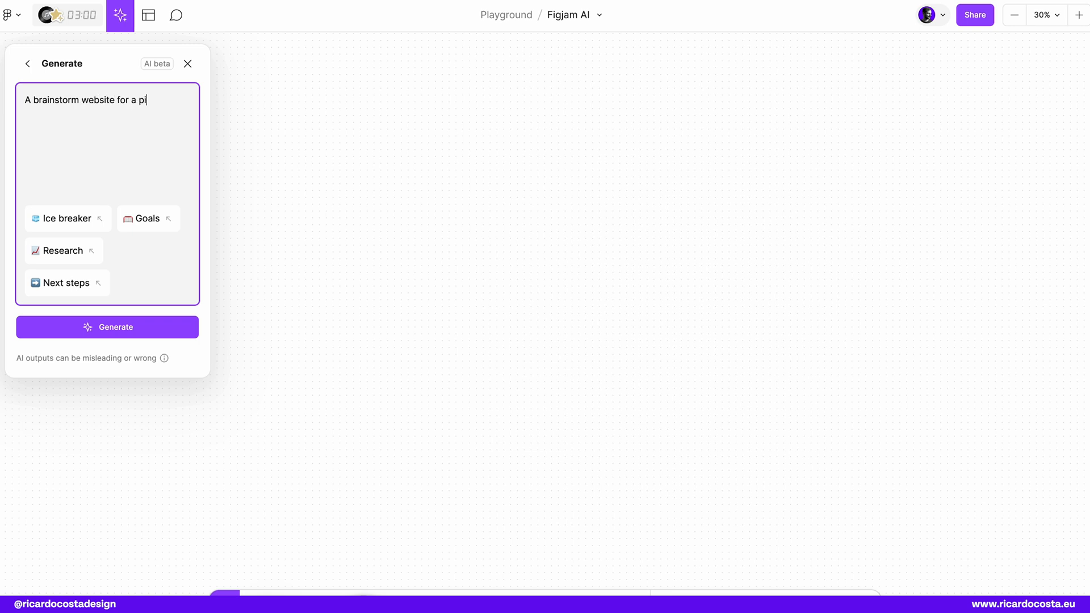
{"action": "type", "text": "zza restaurant with gamifica"}
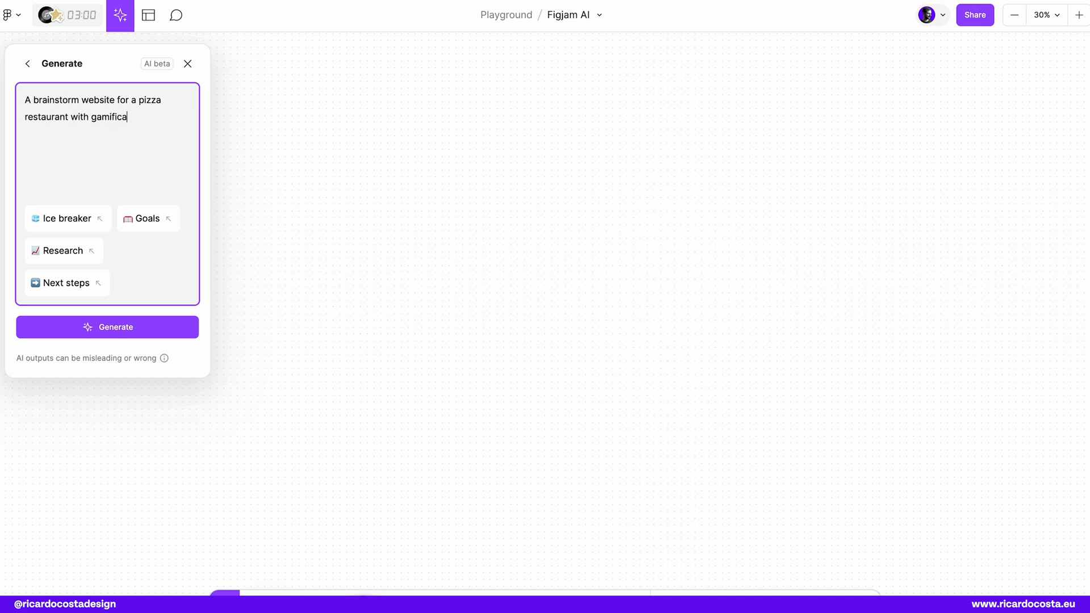
Step: Add Ice breaker, Goals, Research and Next steps chips, note the product designer and development team, and generate
{"action": "left_click", "coordinate": [67, 218]}
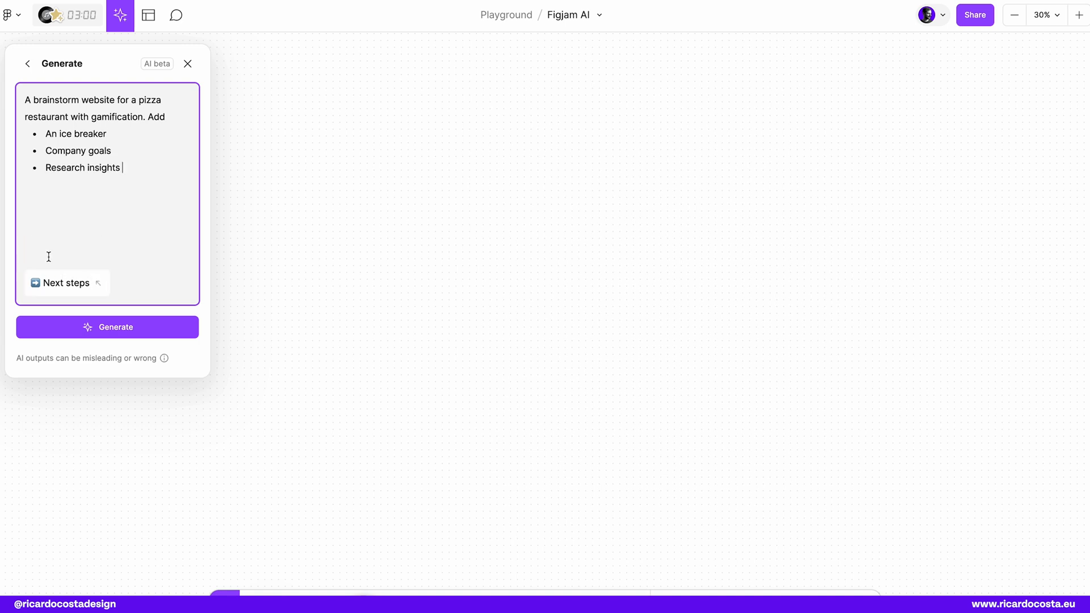
{"action": "left_click", "coordinate": [63, 283]}
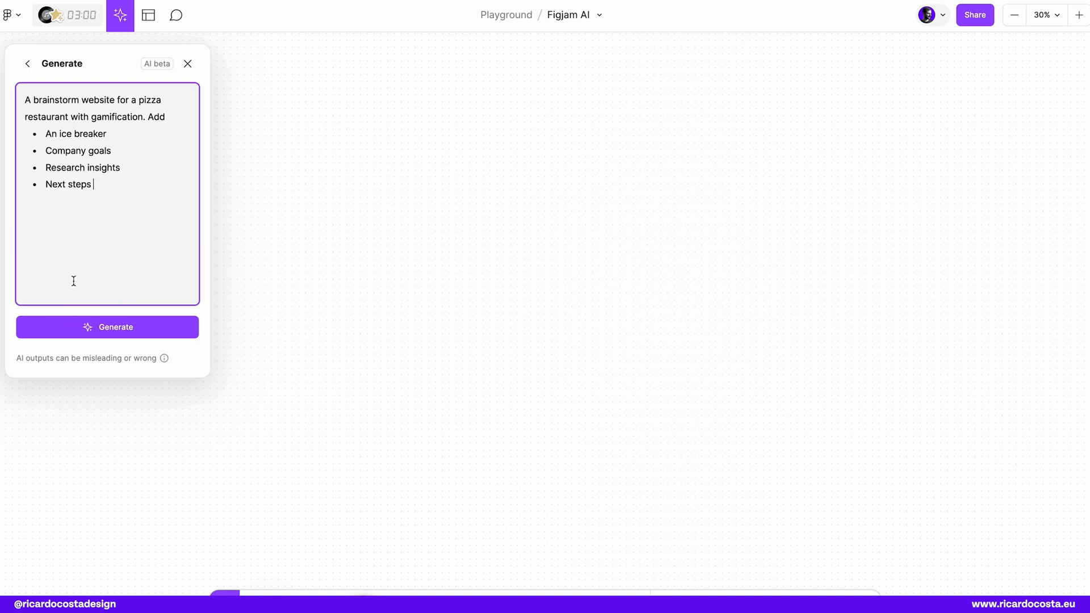
{"action": "mouse_move", "coordinate": [177, 110]}
{"action": "type", "text": "Add notes from users, product manager, prod"}
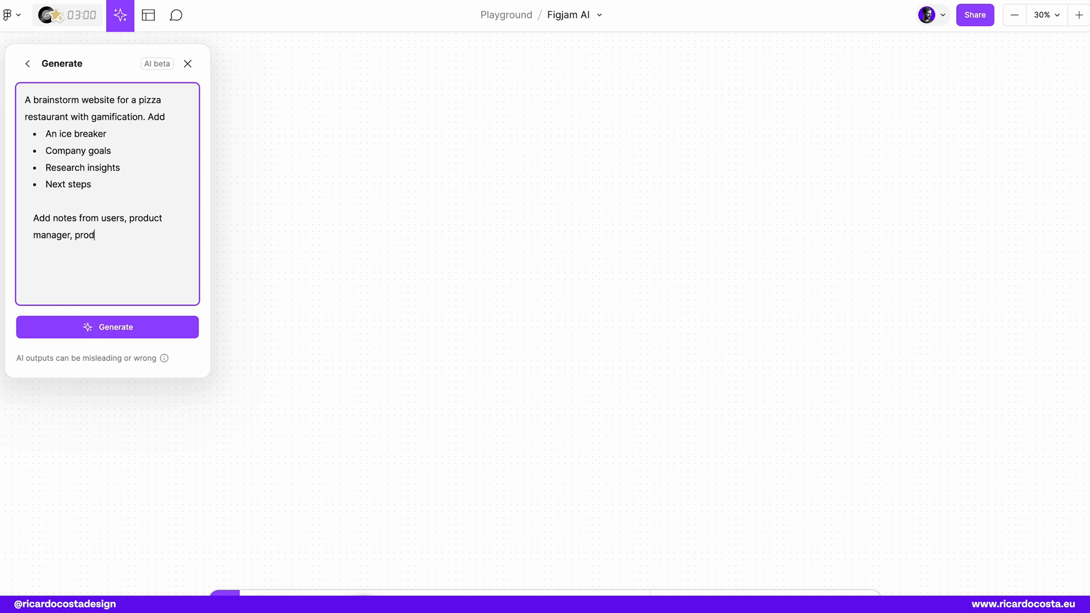
{"action": "type", "text": "uct designer and de"}
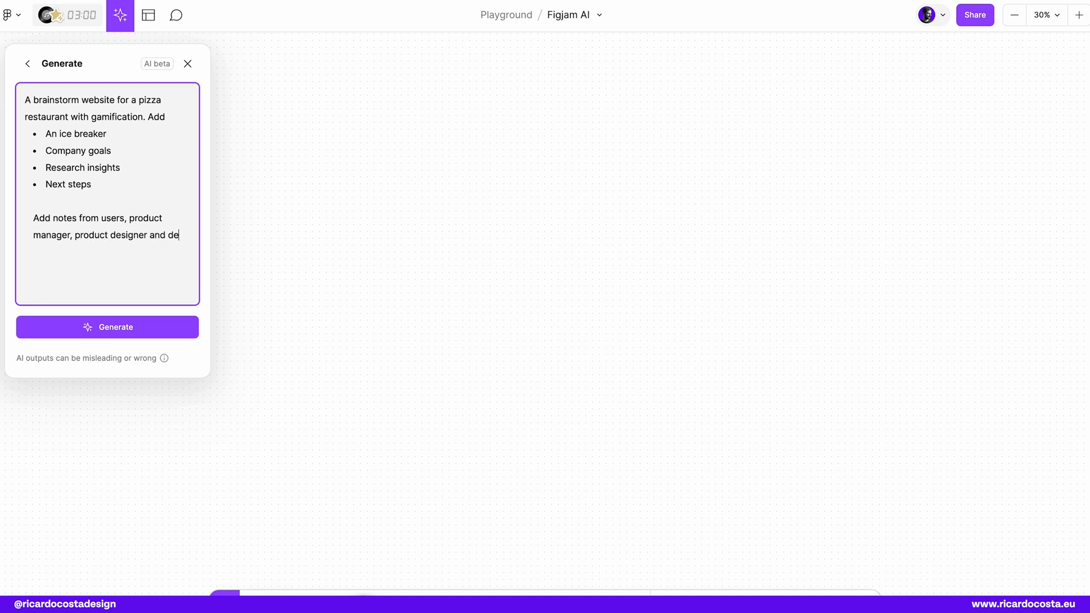
{"action": "type", "text": "velopment team."}
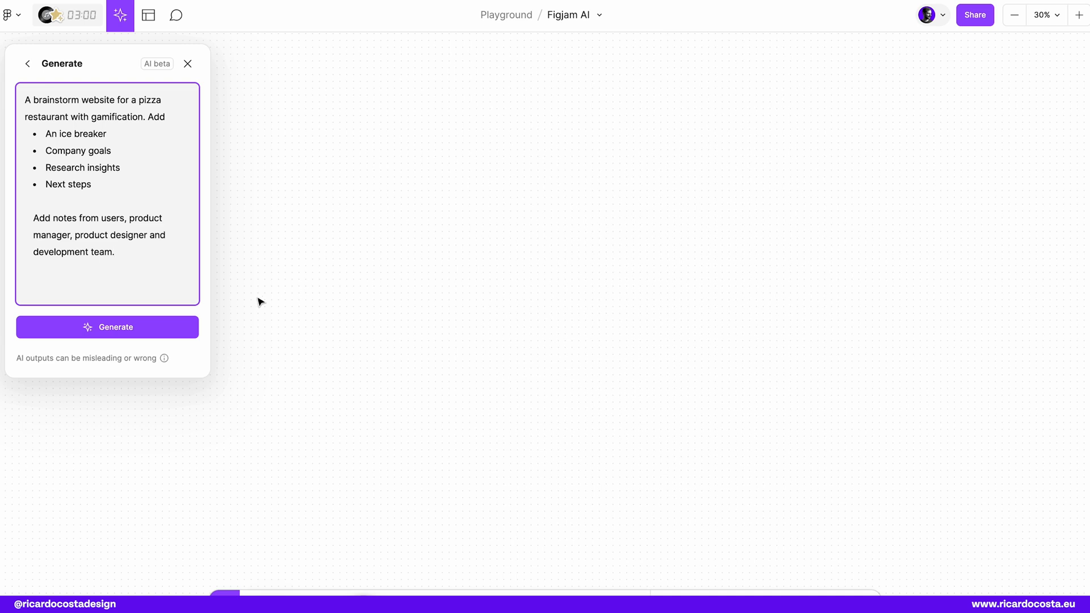
{"action": "left_click", "coordinate": [107, 327]}
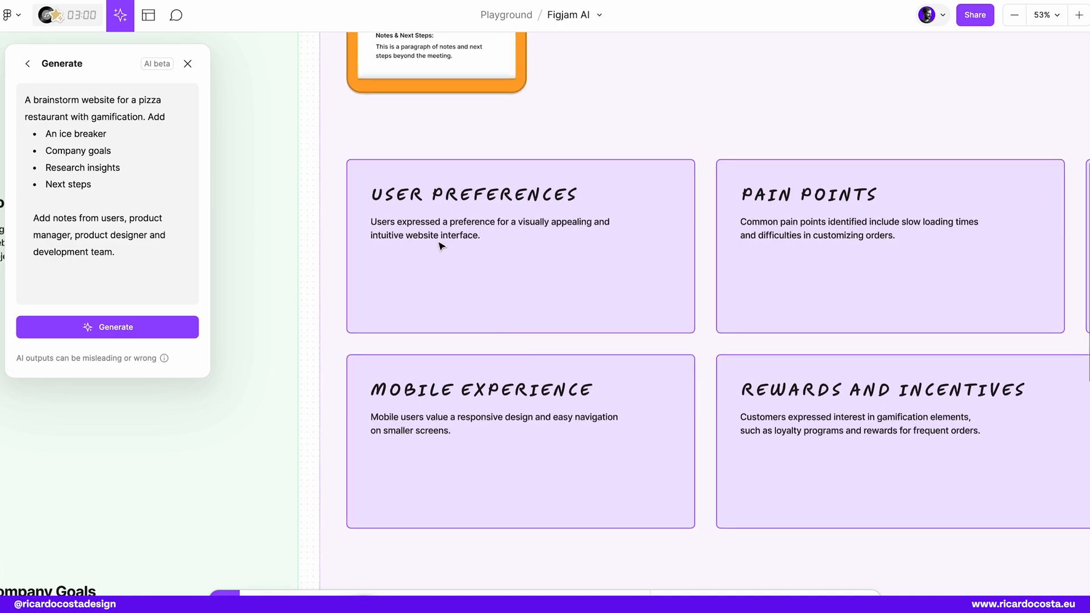
{"action": "mouse_move", "coordinate": [419, 230]}
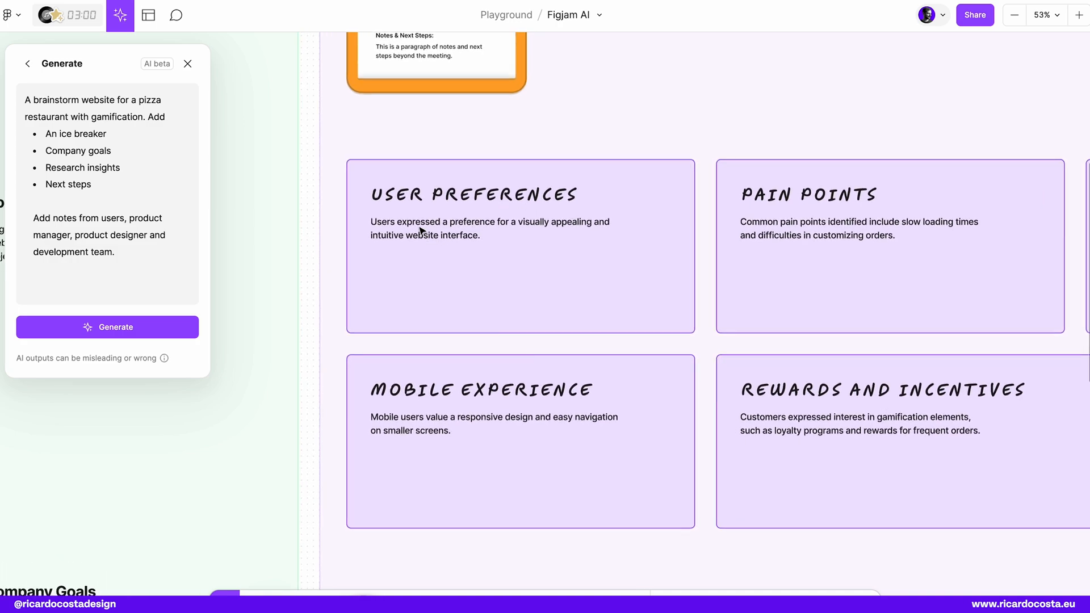
{"action": "mouse_move", "coordinate": [540, 234]}
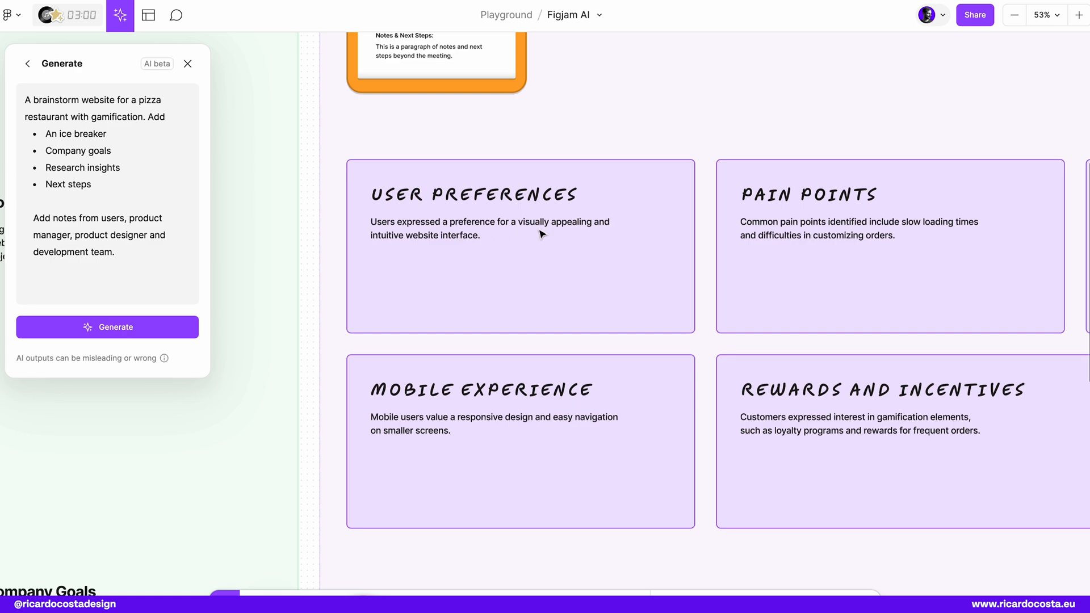
{"action": "mouse_move", "coordinate": [601, 297]}
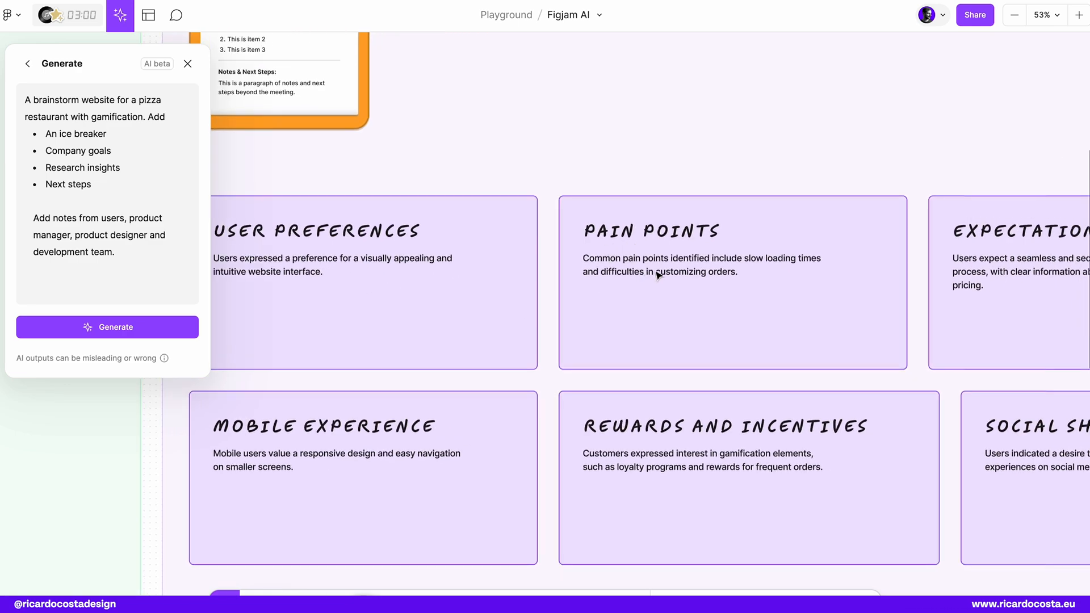
{"action": "mouse_move", "coordinate": [798, 272]}
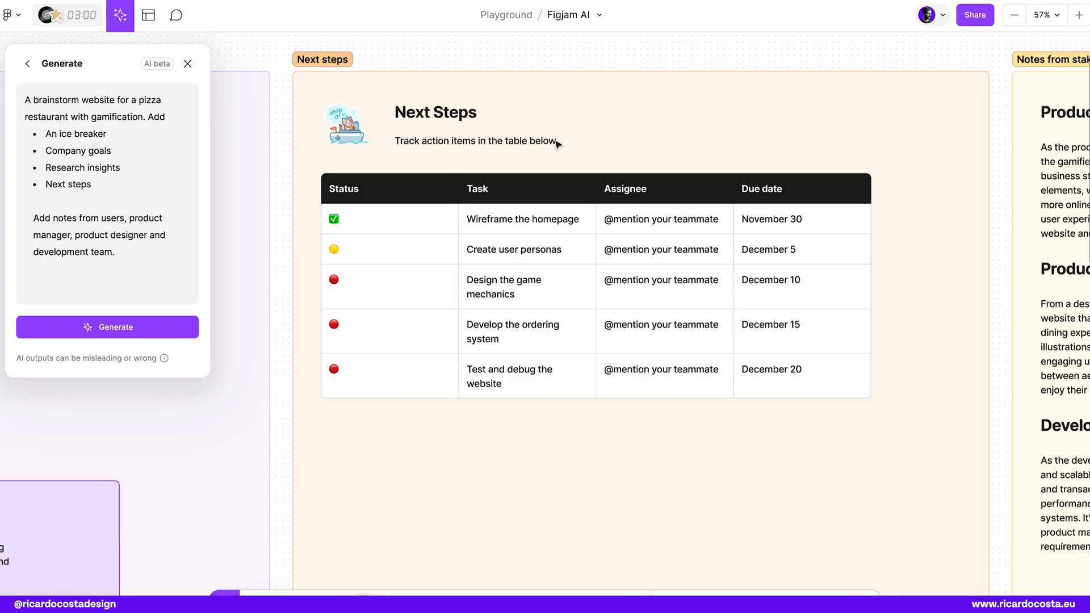
Step: Scroll the board to bring the stakeholder notes area into view
{"action": "scroll", "scroll_direction": "down", "scroll_amount": 3}
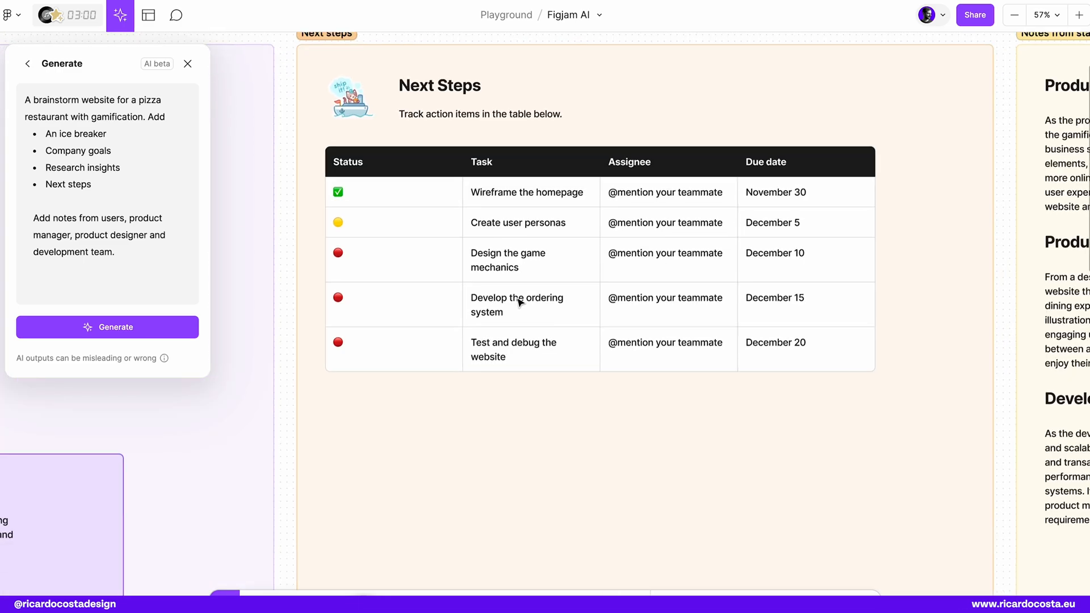
{"action": "mouse_move", "coordinate": [520, 236]}
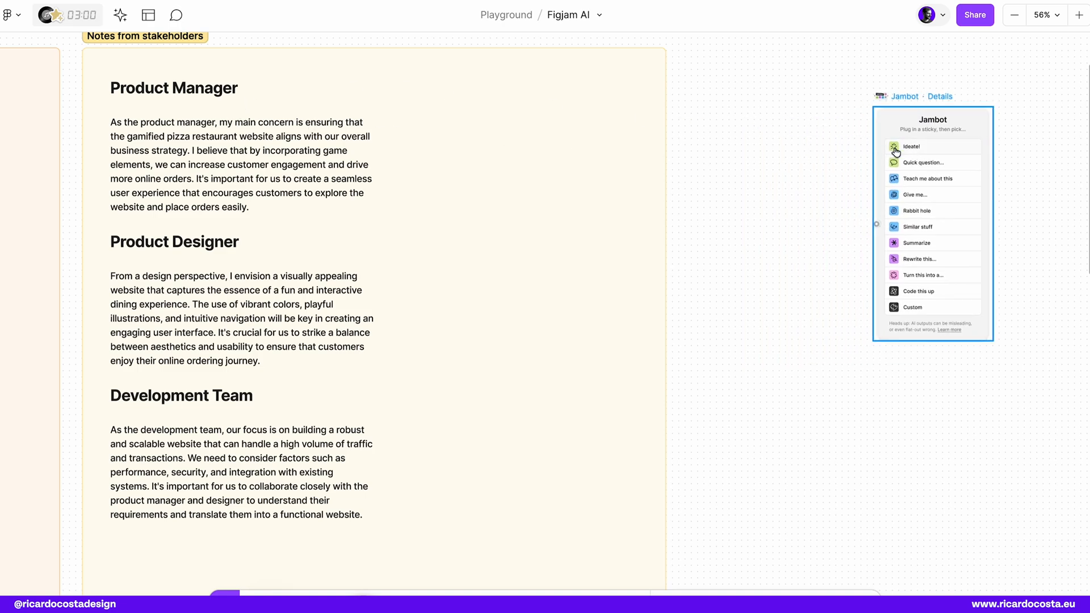
Step: Choose Jambot's Ideate trick and connect its input to the Notes from stakeholders section
{"action": "left_click", "coordinate": [911, 147]}
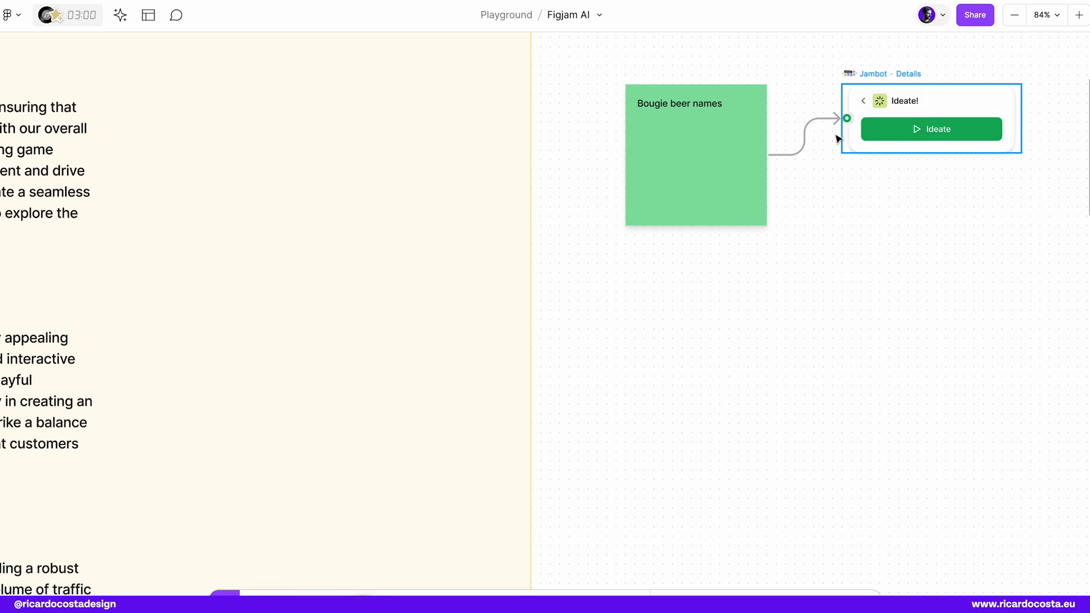
{"action": "left_click_drag", "start_coordinate": [846, 117], "coordinate": [531, 429]}
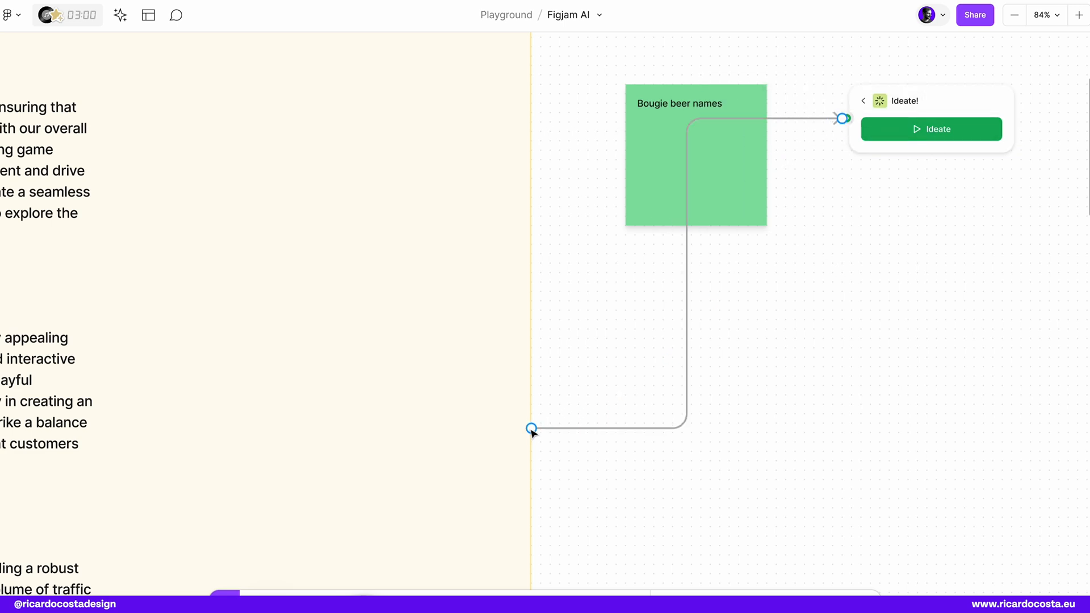
{"action": "left_click_drag", "start_coordinate": [532, 429], "coordinate": [596, 555]}
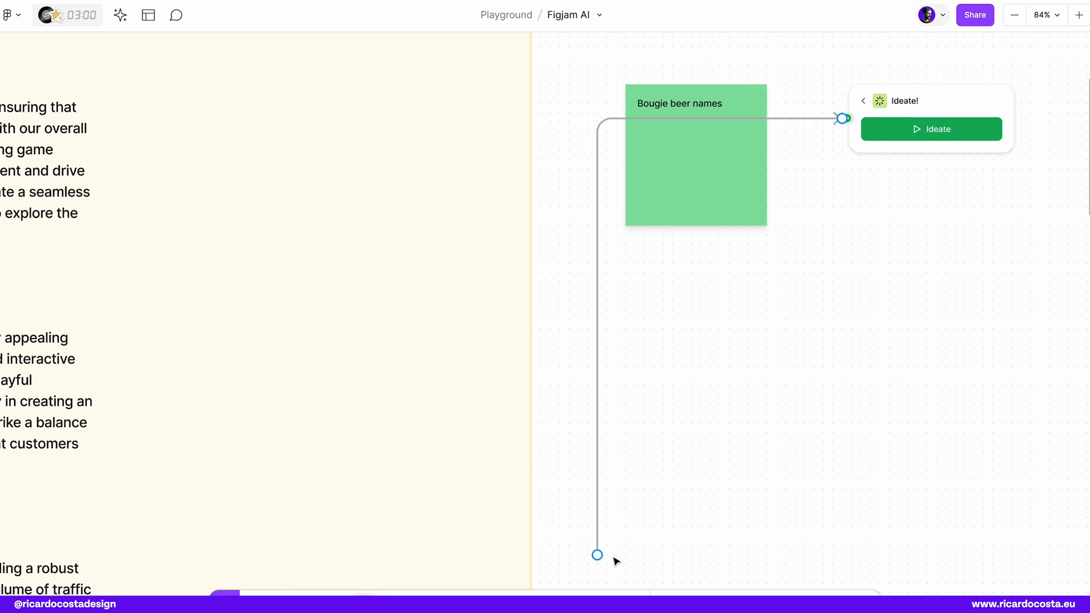
{"action": "scroll", "scroll_direction": "down", "scroll_amount": 3}
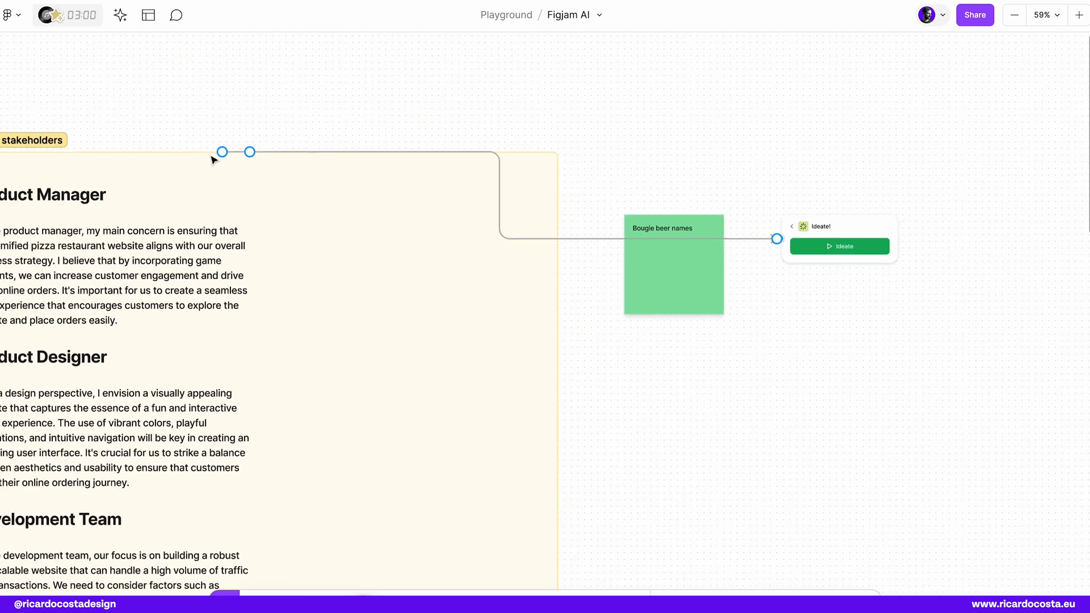
{"action": "left_click_drag", "start_coordinate": [222, 151], "coordinate": [250, 151]}
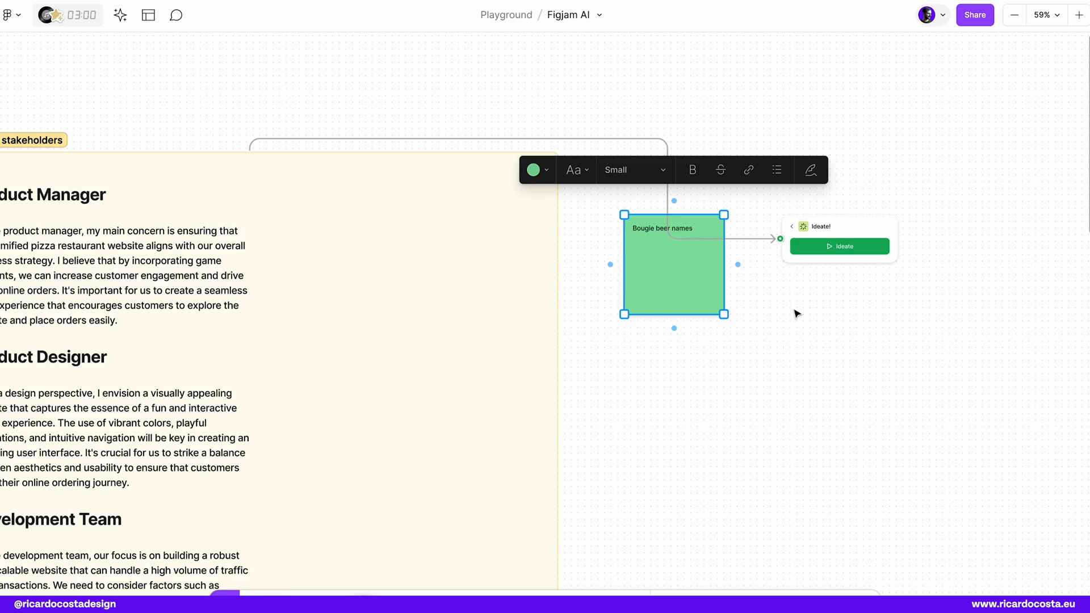
{"action": "mouse_move", "coordinate": [234, 207]}
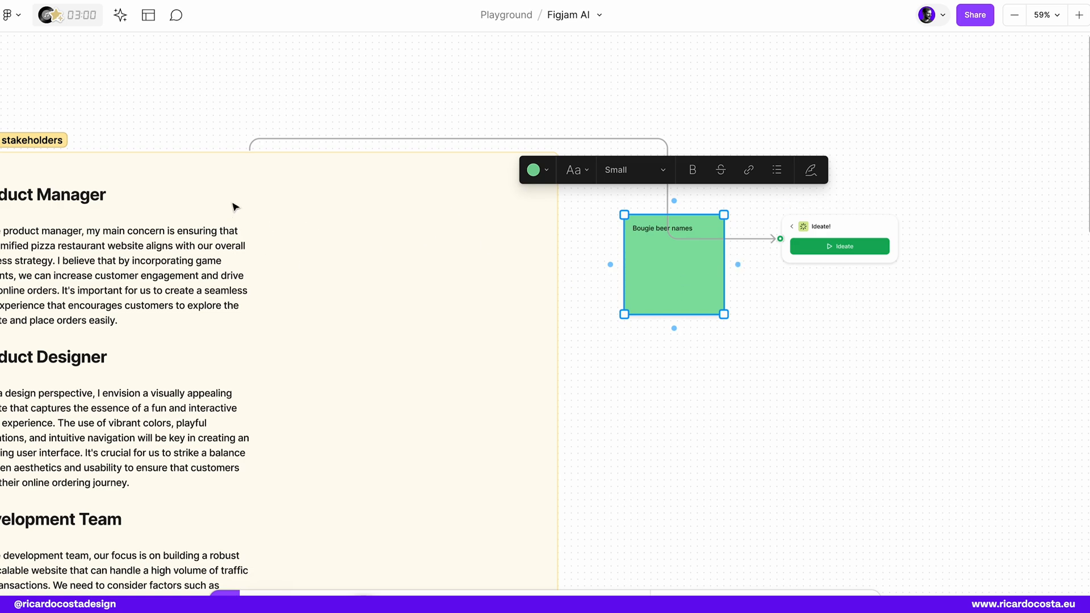
{"action": "mouse_move", "coordinate": [716, 253]}
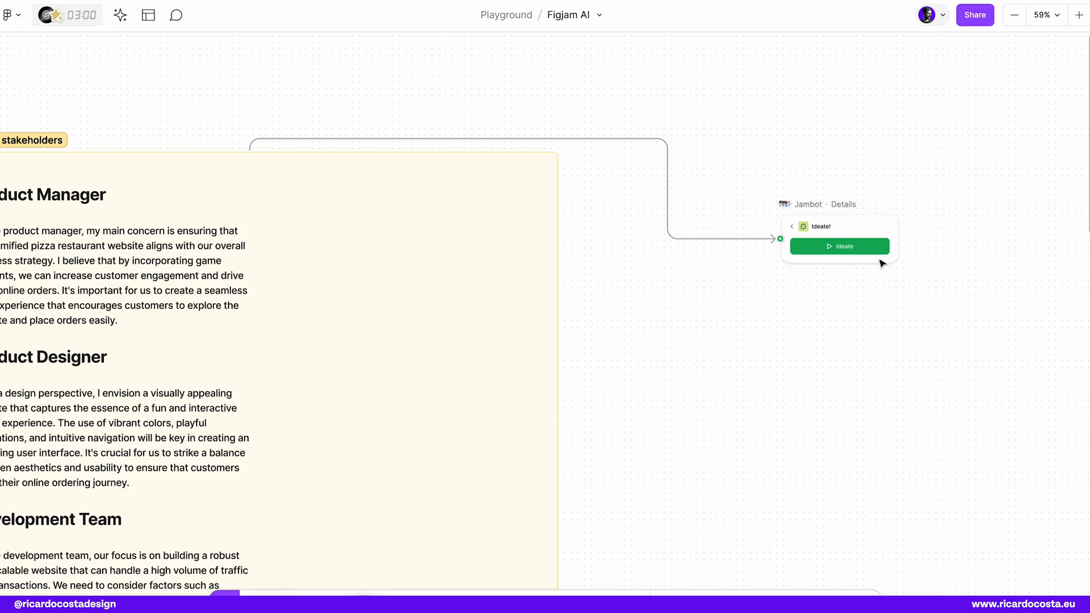
{"action": "mouse_move", "coordinate": [855, 259]}
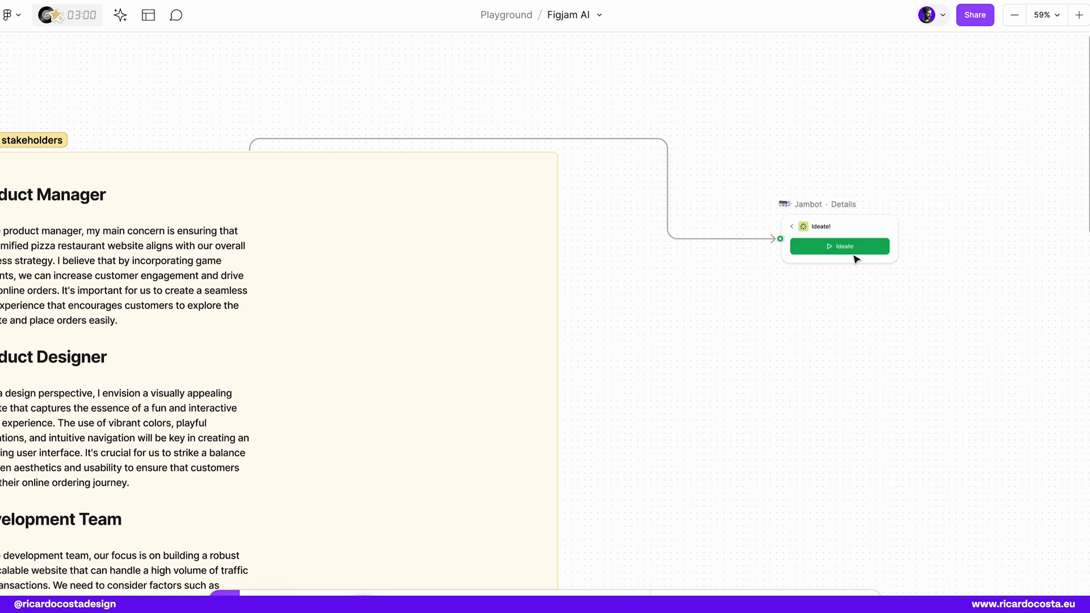
Step: Generate idea stickies from the stakeholder notes, then run Similar stuff on the first sticky
{"action": "left_click", "coordinate": [839, 246]}
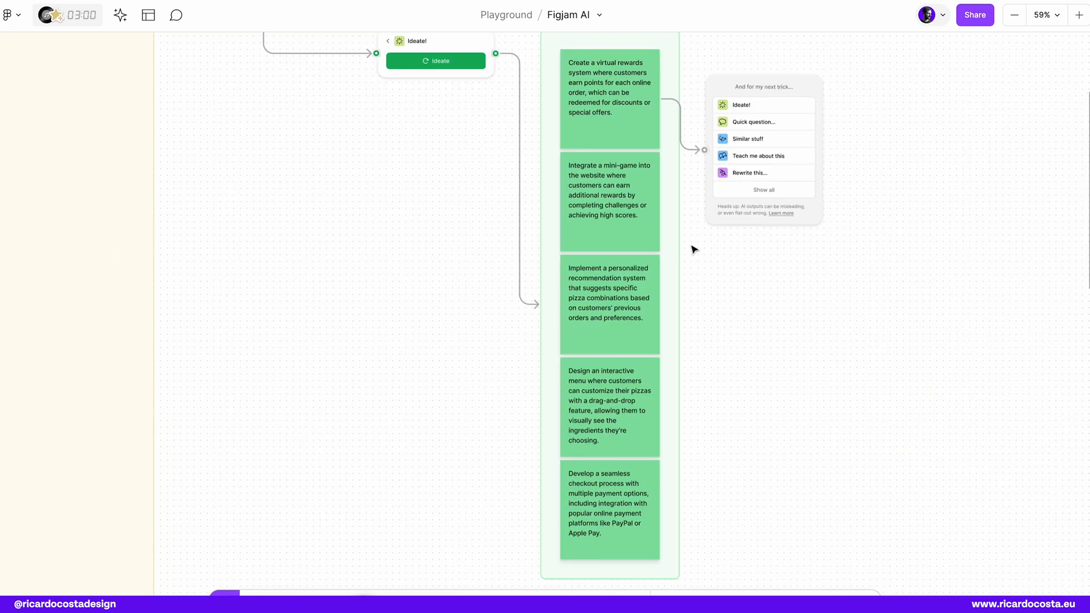
{"action": "left_click", "coordinate": [748, 138]}
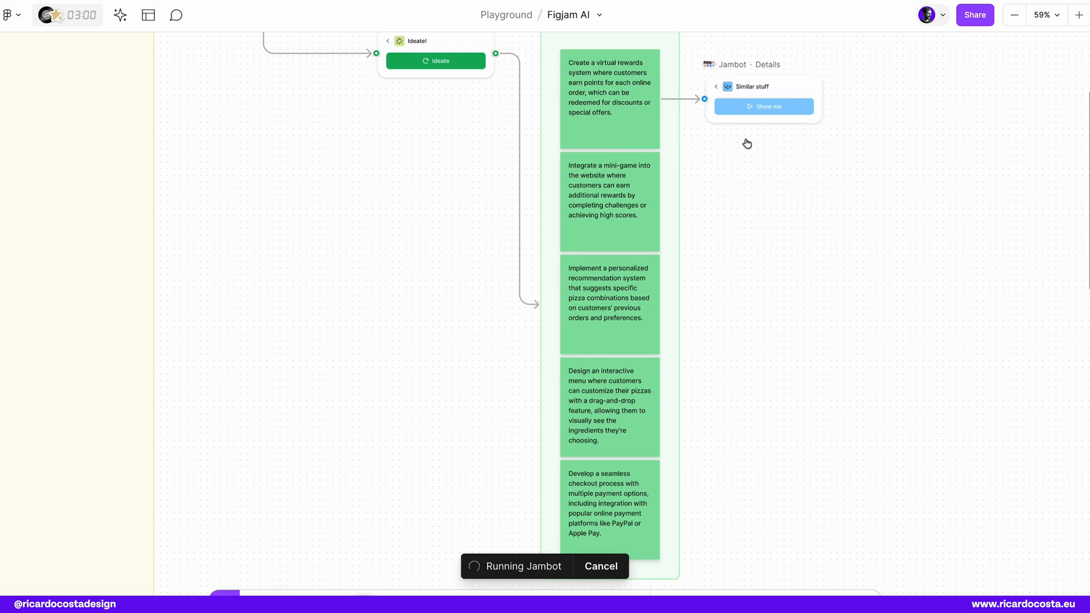
{"action": "left_click", "coordinate": [763, 107]}
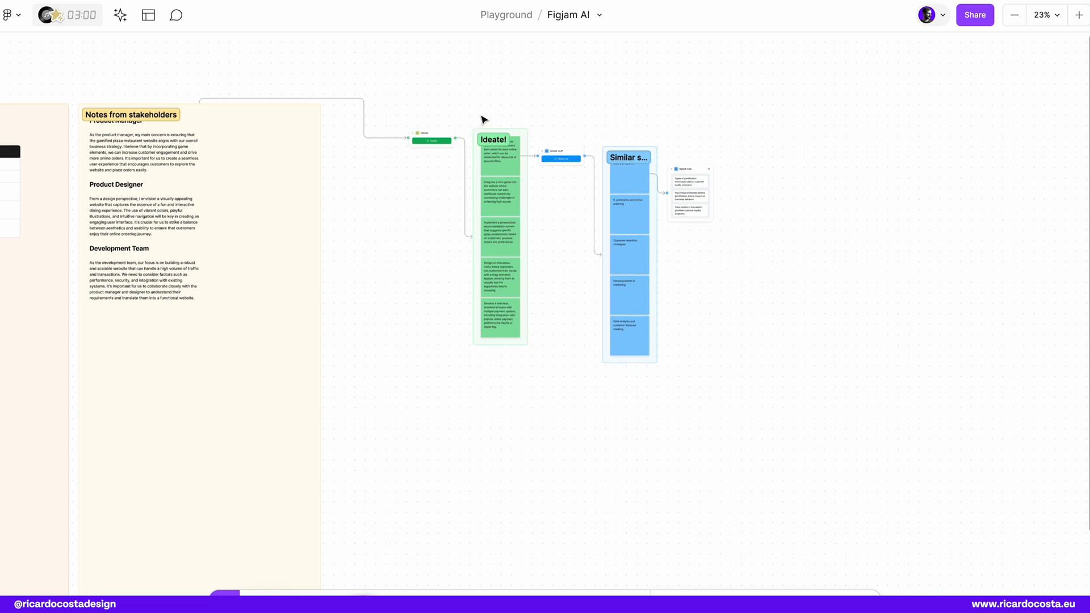
Step: Select the generated Jambot idea stickies and the gamification cluster for AI sorting
{"action": "left_click", "coordinate": [628, 157]}
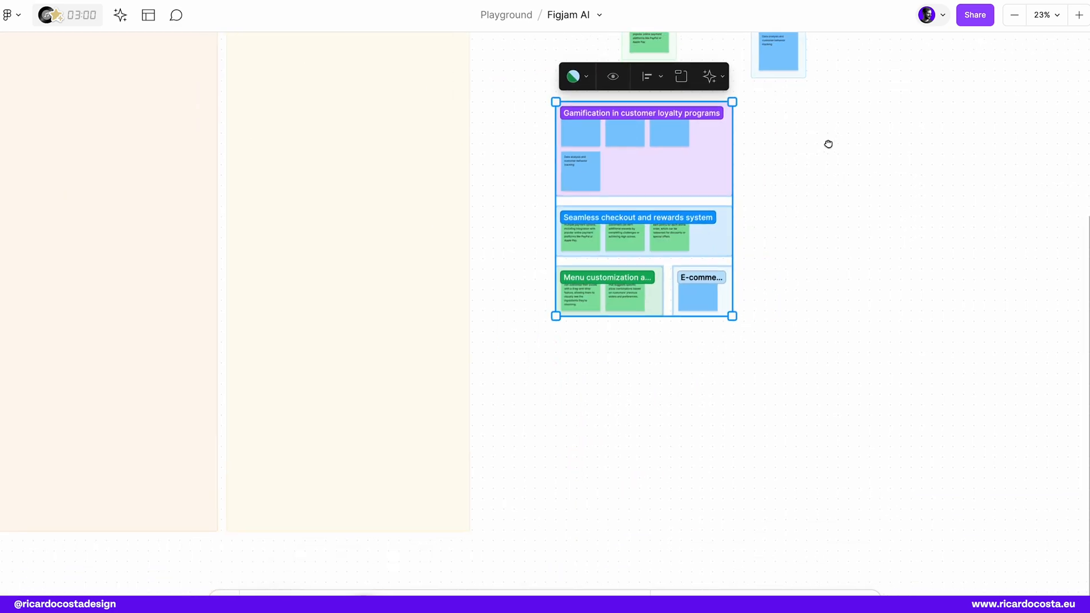
{"action": "scroll", "scroll_direction": "up", "scroll_amount": 3}
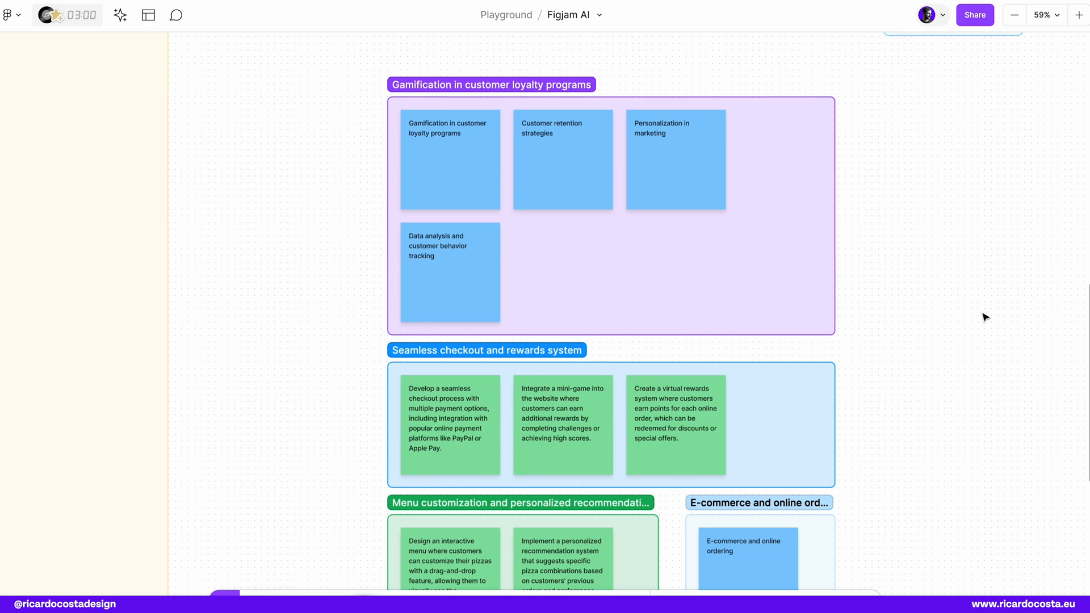
{"action": "scroll", "scroll_direction": "down", "scroll_amount": 3}
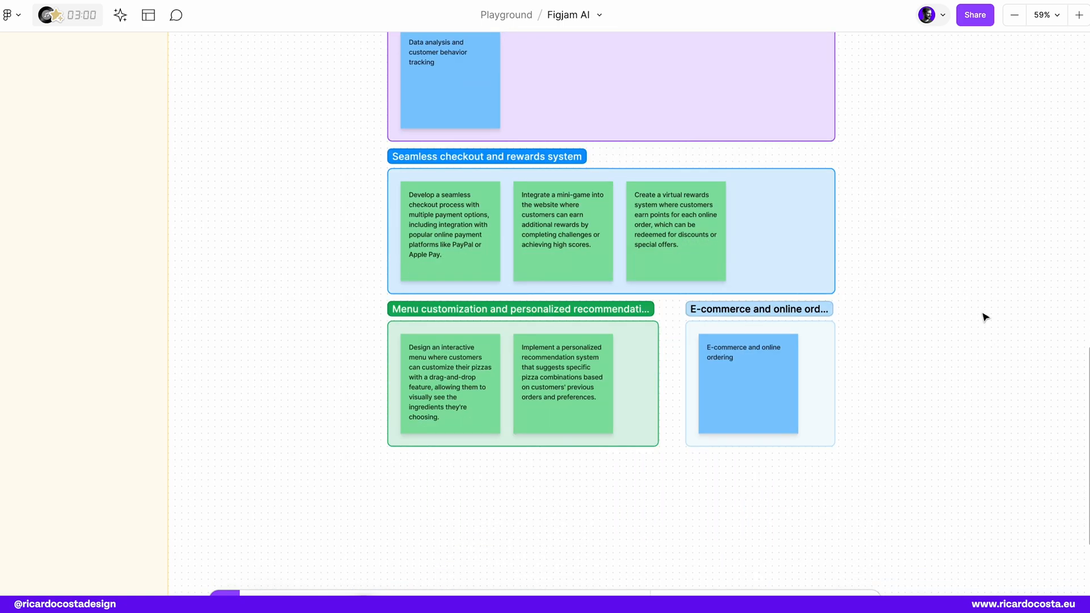
{"action": "left_click", "coordinate": [520, 309]}
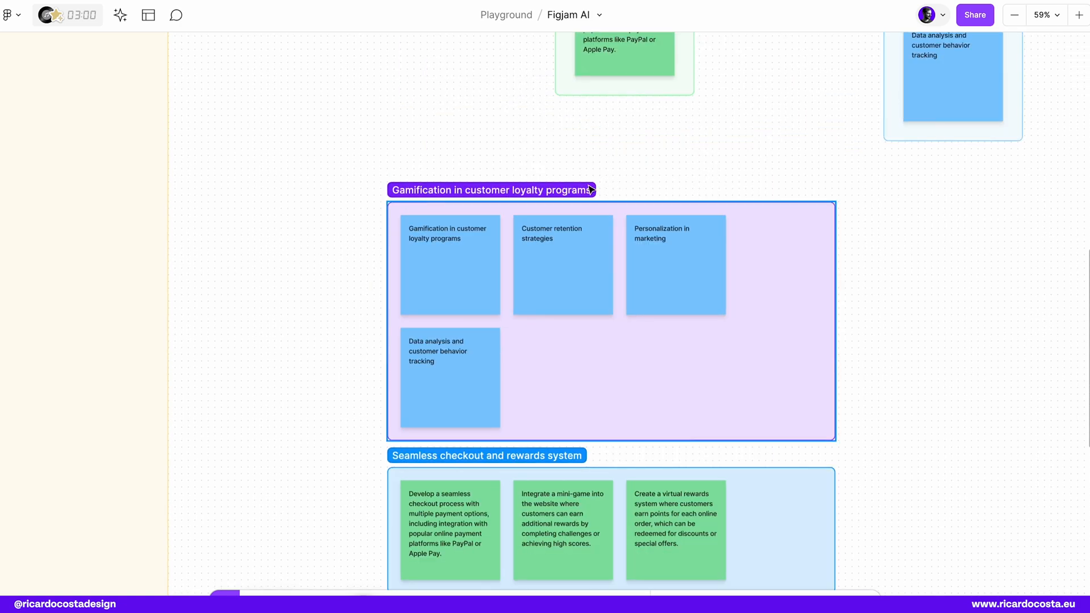
{"action": "scroll", "scroll_direction": "down", "scroll_amount": 3}
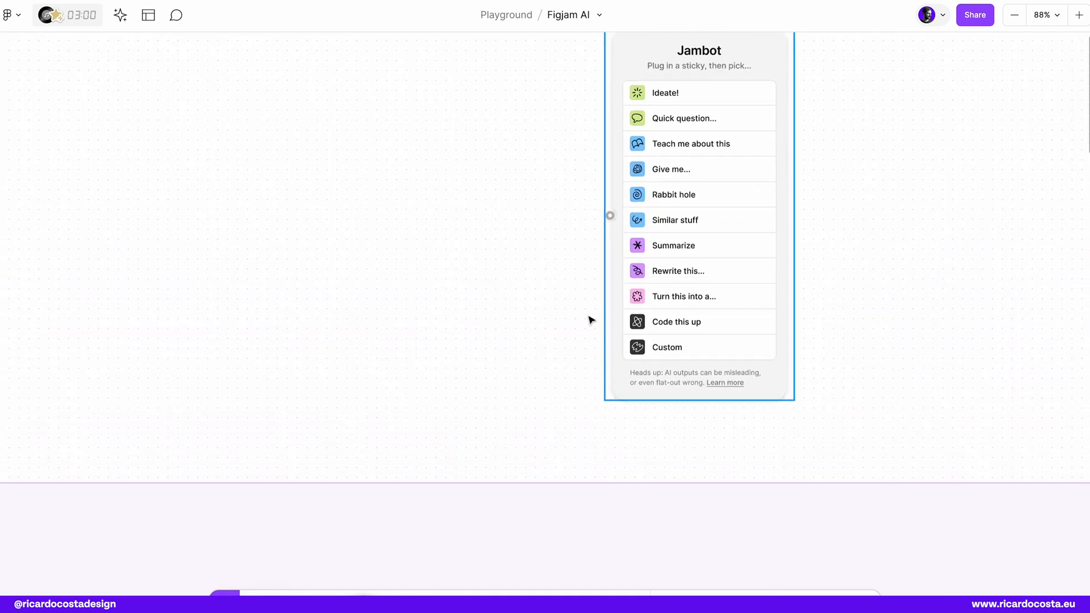
Step: Choose Jambot's Rewrite trick and connect the purple sticky as its source
{"action": "left_click", "coordinate": [677, 270]}
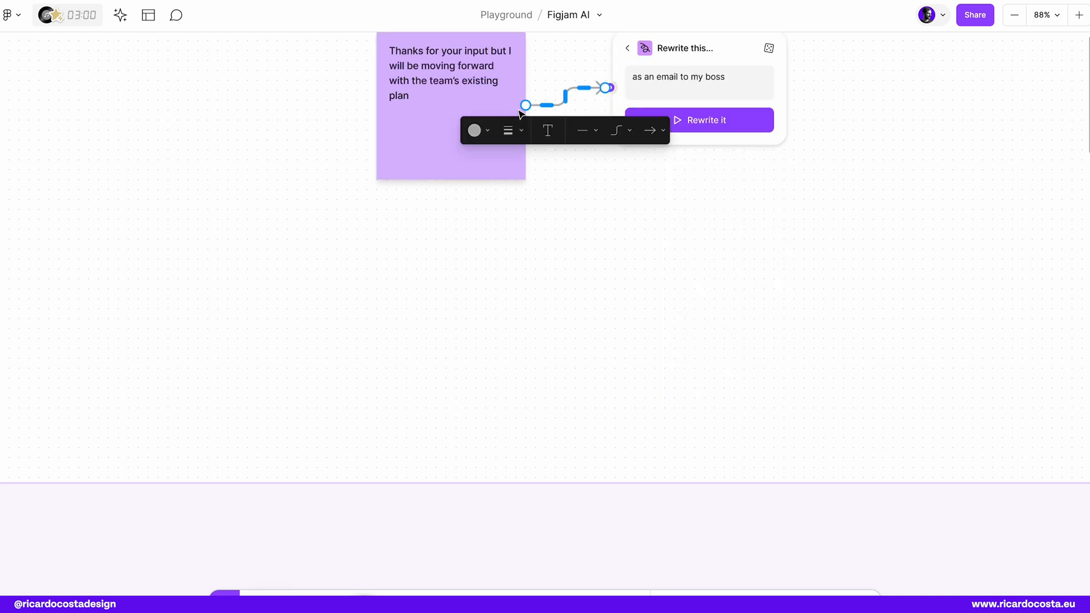
{"action": "left_click_drag", "start_coordinate": [524, 106], "coordinate": [390, 482]}
{"action": "type", "text": "product manager"}
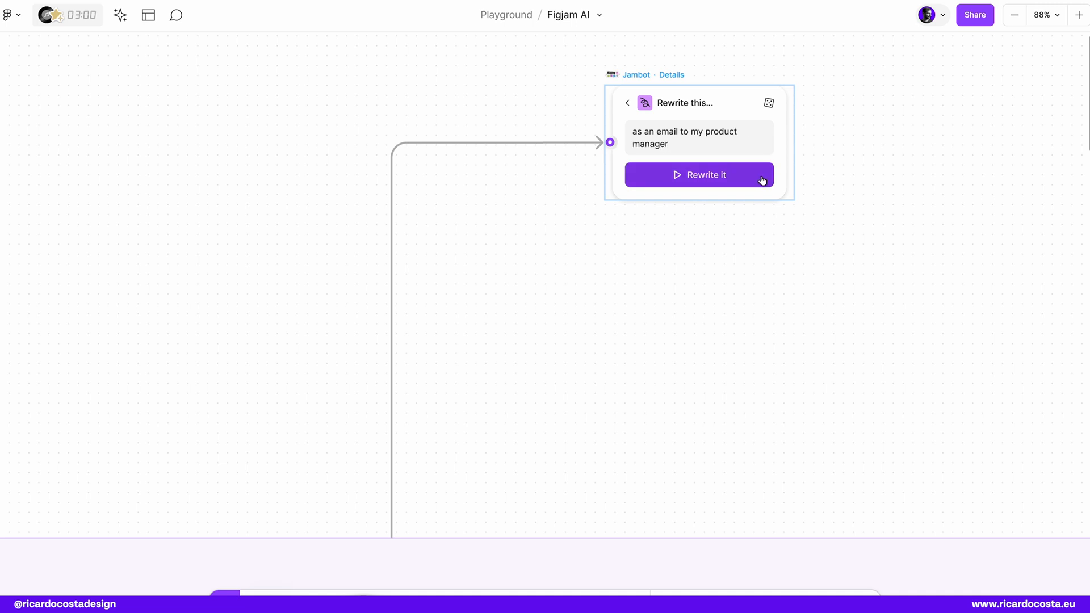
Step: Run the rewrite as an email to the product manager, then scroll to an empty board area
{"action": "left_click", "coordinate": [698, 175]}
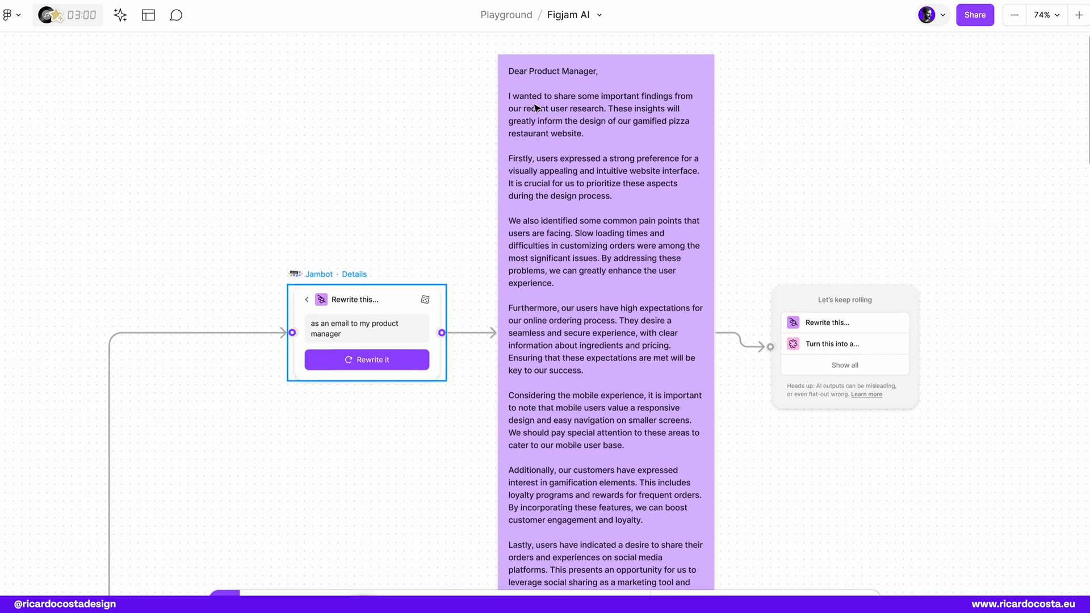
{"action": "mouse_move", "coordinate": [608, 100]}
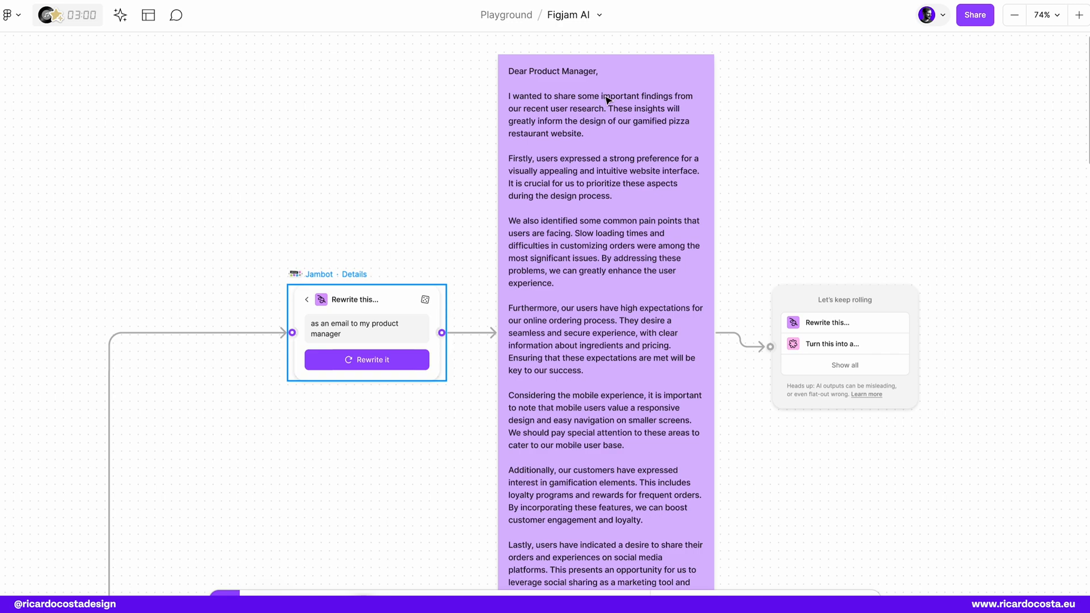
{"action": "mouse_move", "coordinate": [672, 163]}
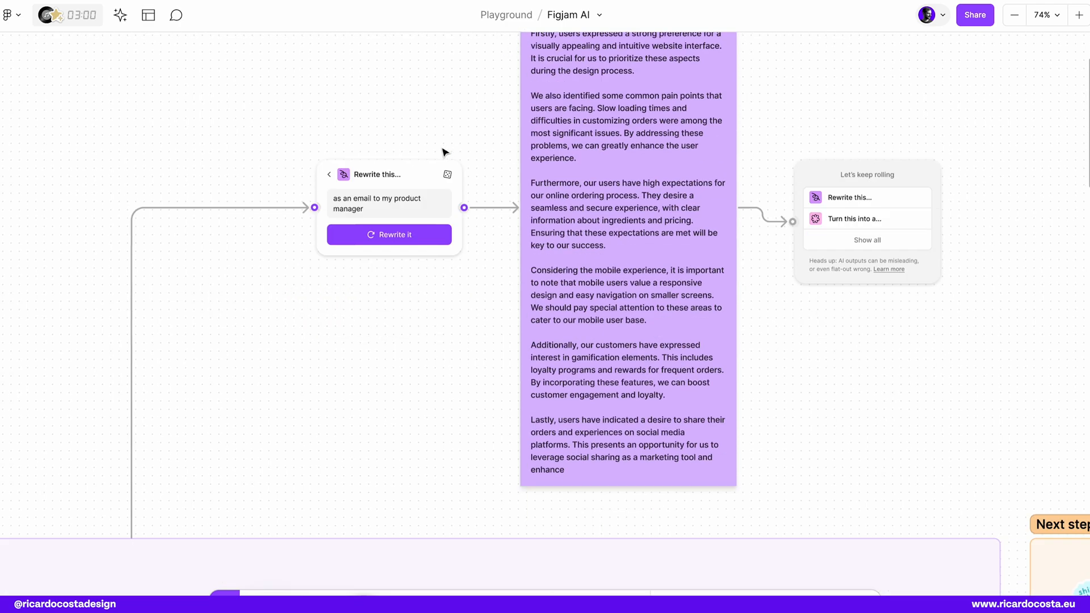
{"action": "scroll", "scroll_direction": "down", "scroll_amount": 3}
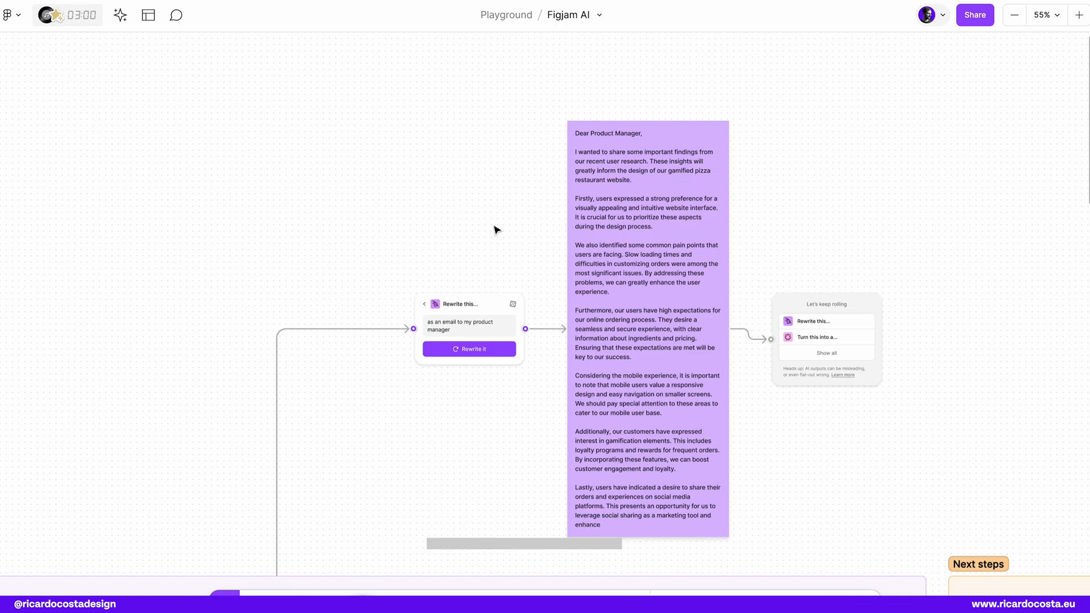
{"action": "scroll", "scroll_direction": "down", "scroll_amount": 3}
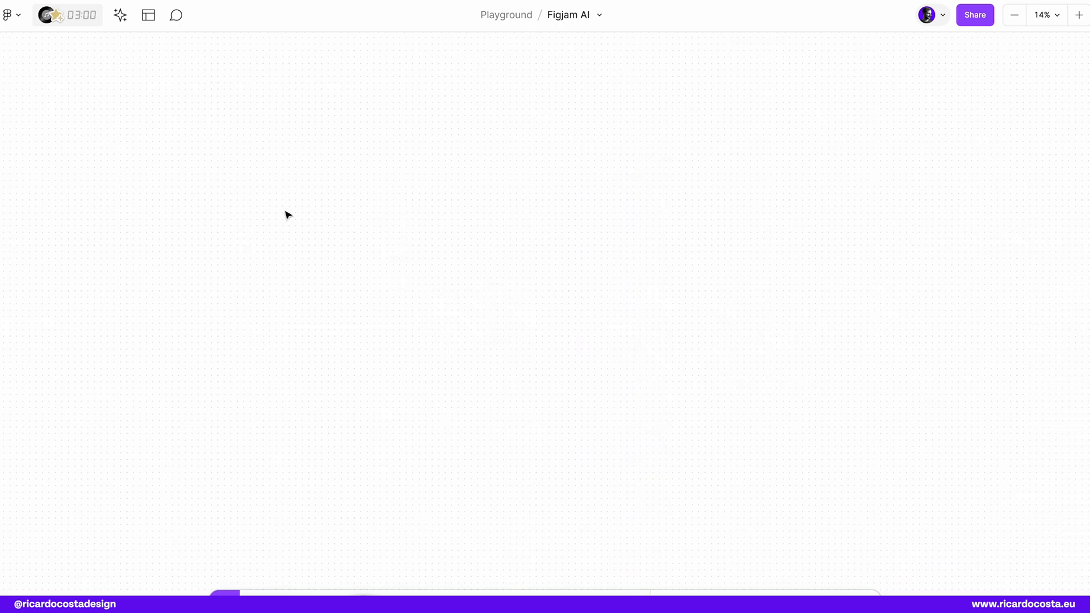
Step: Generate a diagram from the prompt 'A flow chart for a pizza restaurant website, with gamification'
{"action": "left_click", "coordinate": [119, 15]}
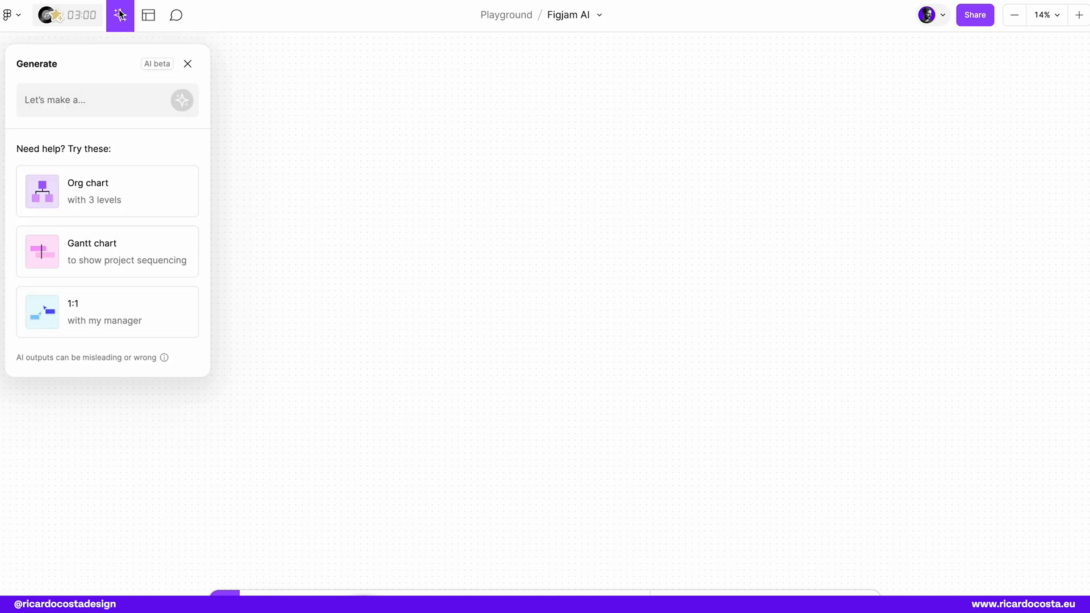
{"action": "left_click", "coordinate": [104, 100]}
{"action": "type", "text": "A flow chart for a"}
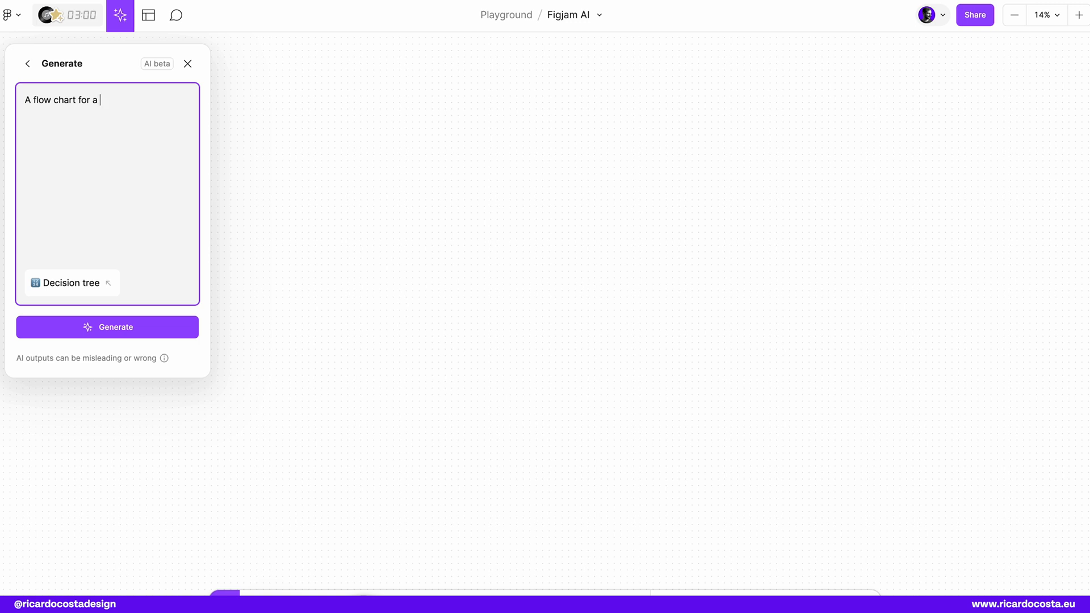
{"action": "type", "text": "pizza restau"}
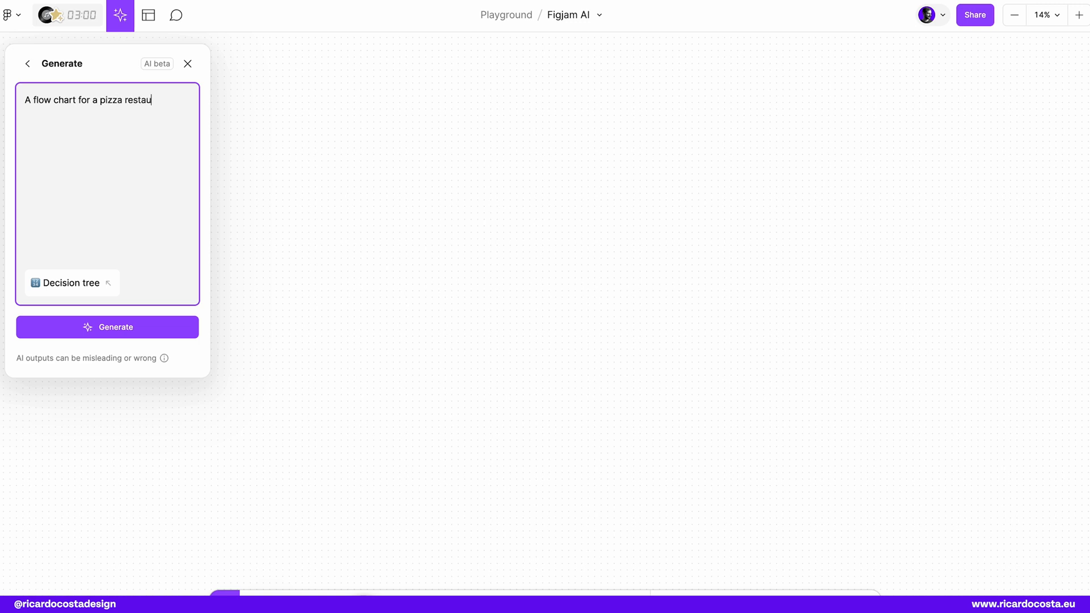
{"action": "type", "text": "rnt websi"}
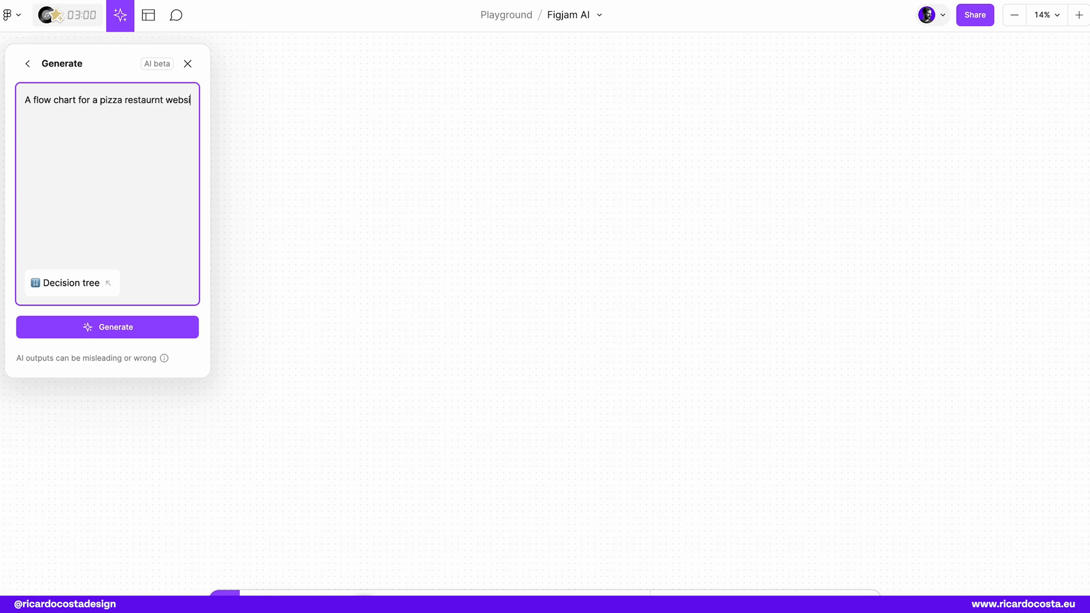
{"action": "type", "text": "te"}
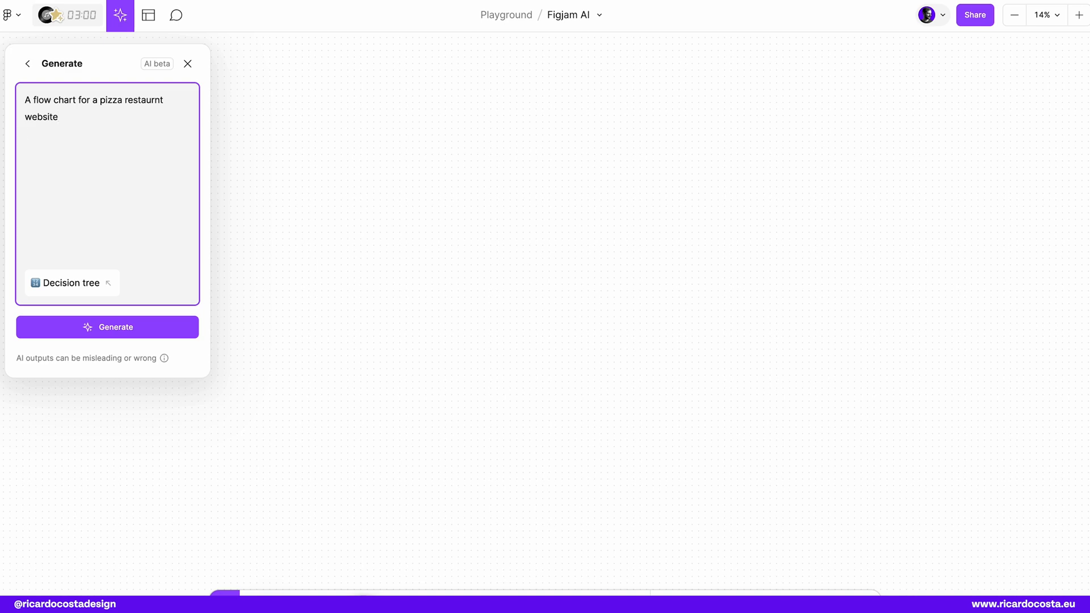
{"action": "type", "text": ", with"}
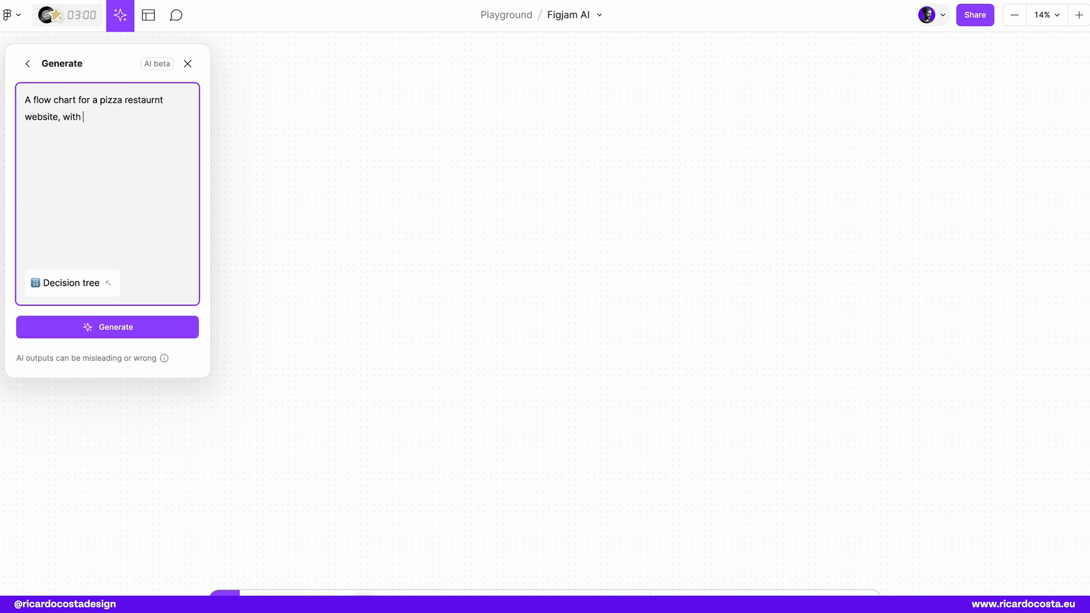
{"action": "type", "text": "gamification. Add"}
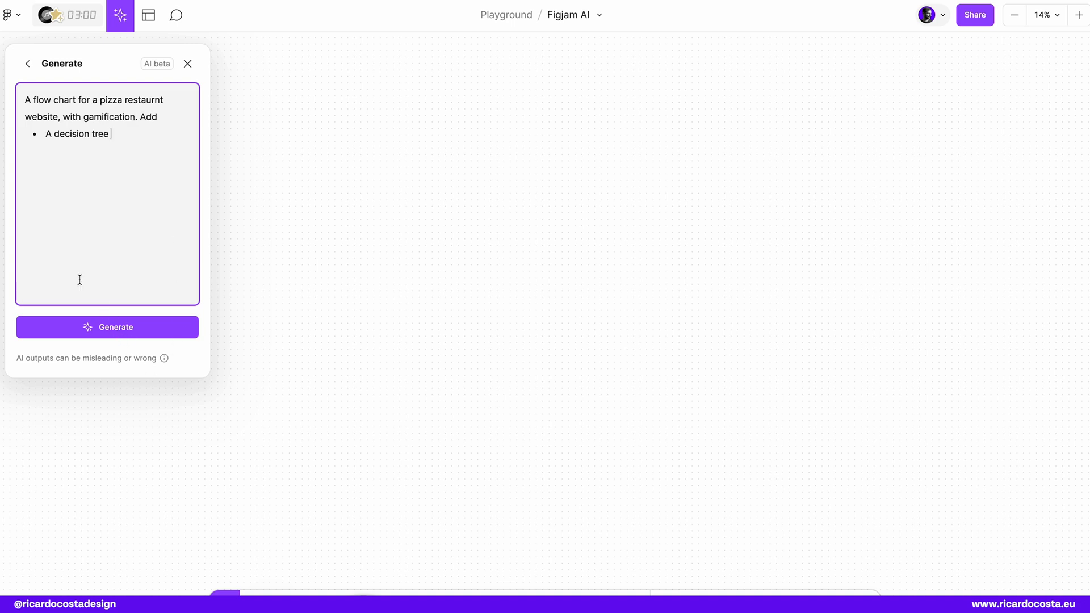
{"action": "left_click", "coordinate": [107, 327]}
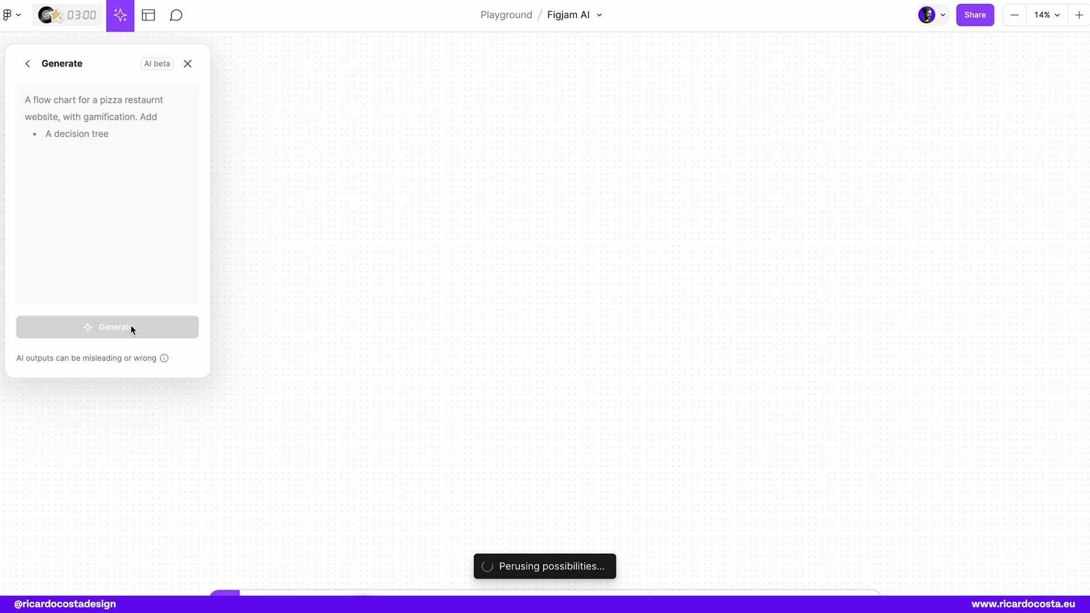
{"action": "mouse_move", "coordinate": [458, 409]}
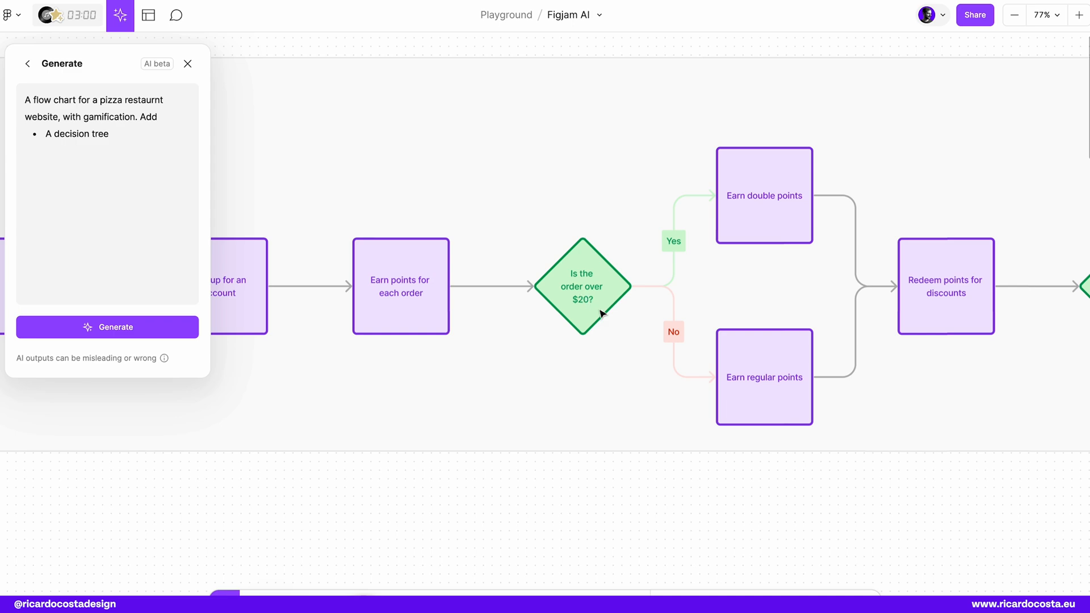
{"action": "mouse_move", "coordinate": [809, 180]}
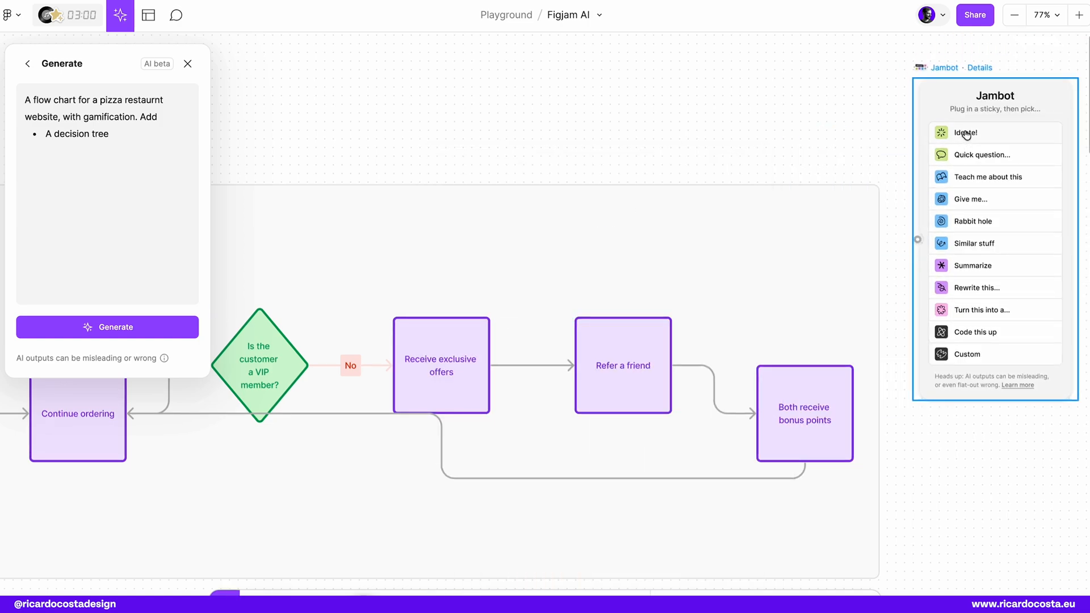
Step: Run Jambot Ideate on the Refer a friend step to produce five referral-program idea stickies
{"action": "left_click", "coordinate": [966, 133]}
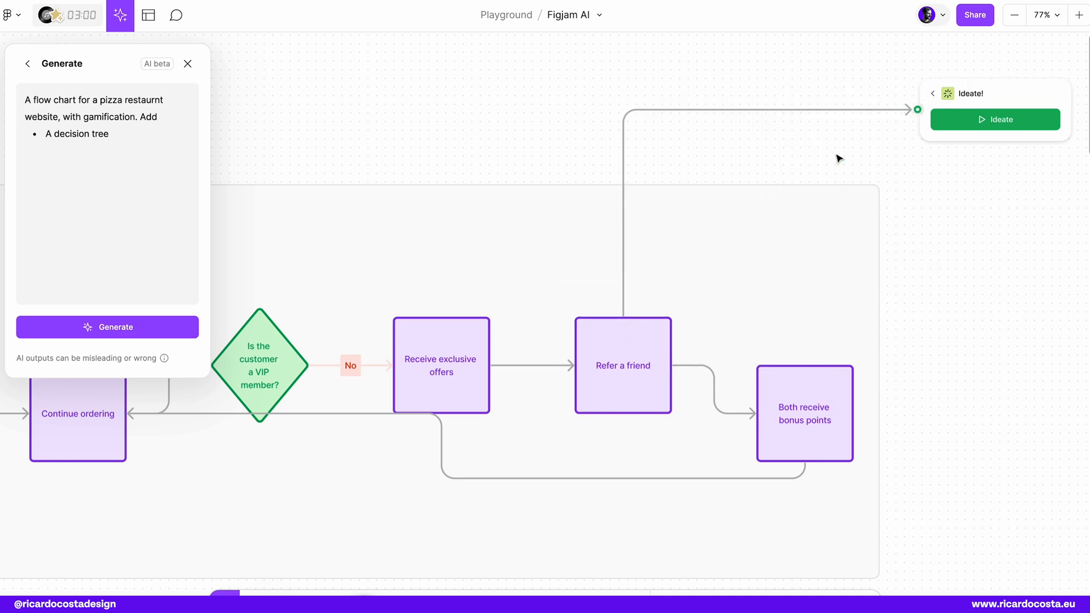
{"action": "left_click", "coordinate": [995, 119]}
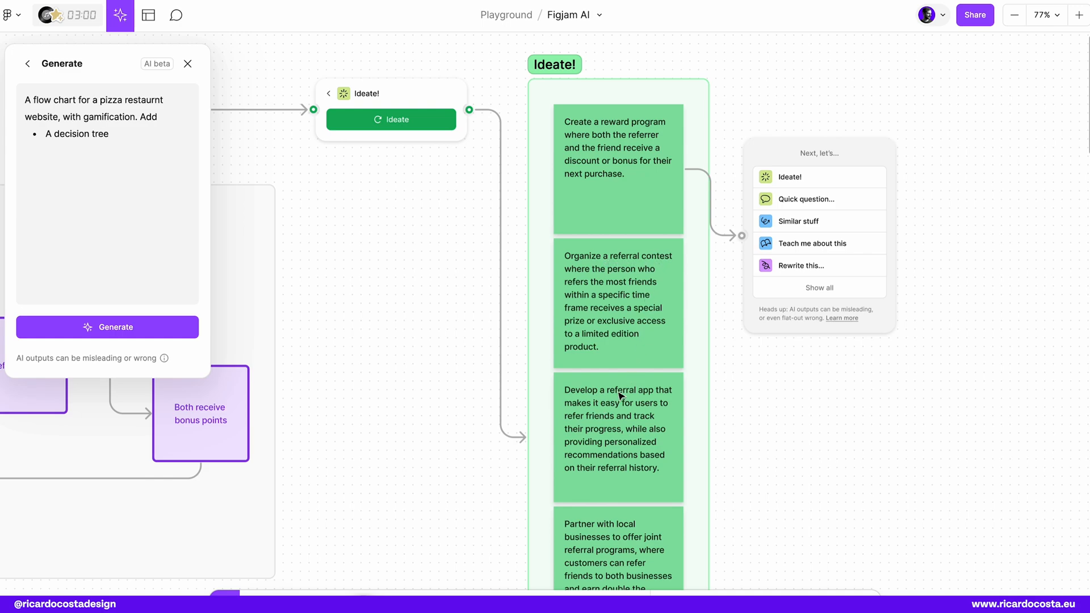
{"action": "scroll", "scroll_direction": "down", "scroll_amount": 3}
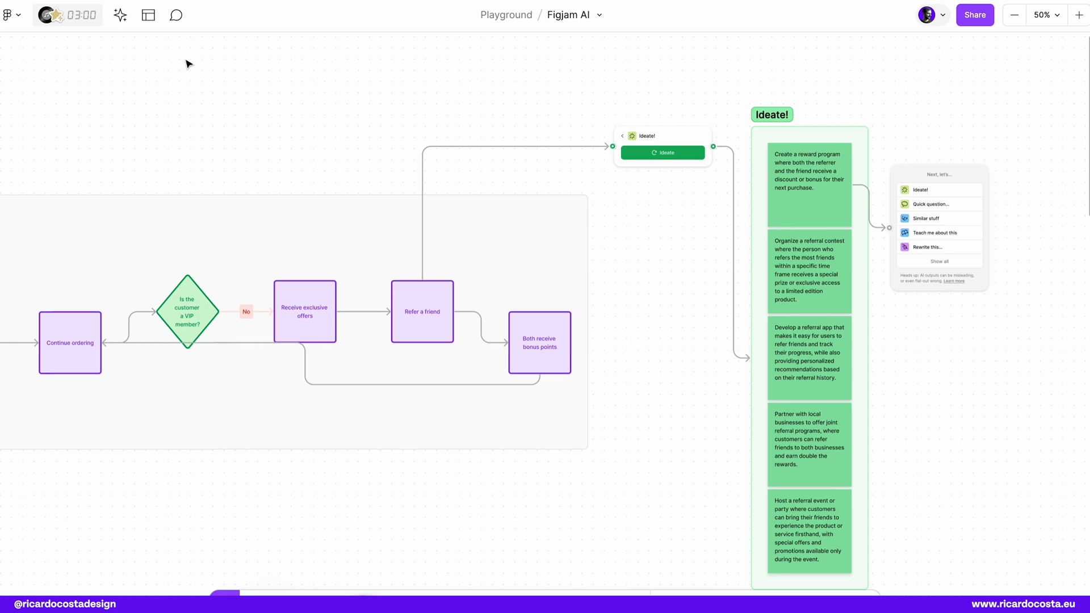
{"action": "mouse_move", "coordinate": [314, 116]}
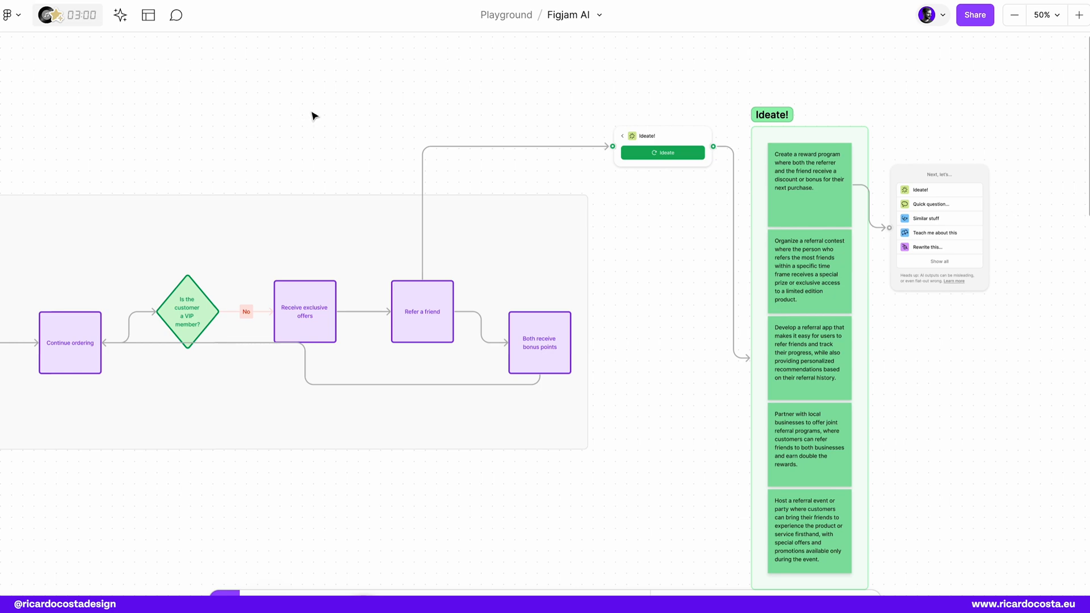
{"action": "mouse_move", "coordinate": [456, 150]}
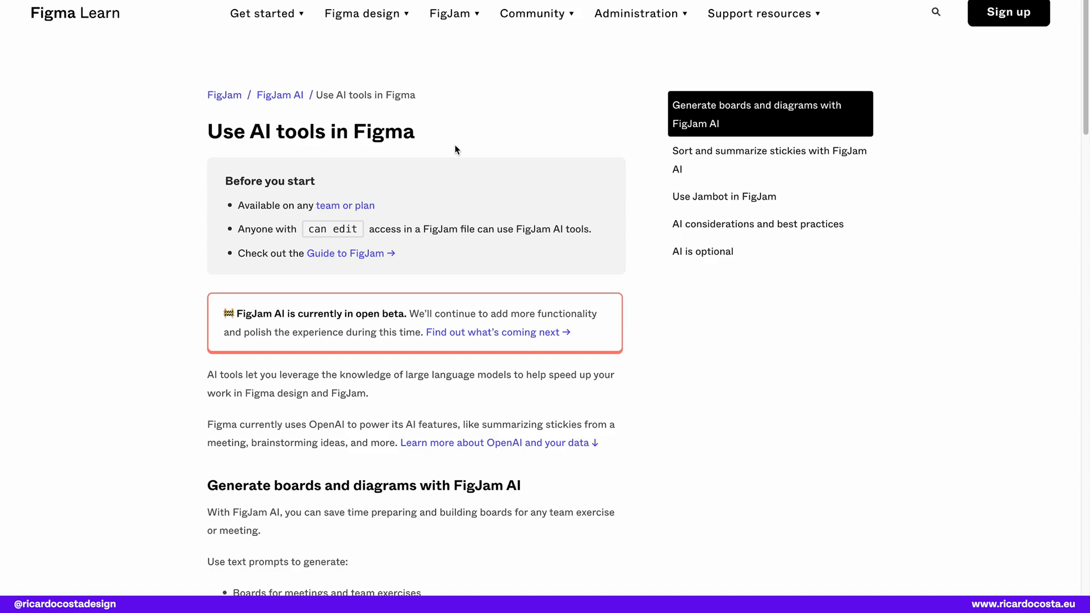
{"action": "mouse_move", "coordinate": [285, 115]}
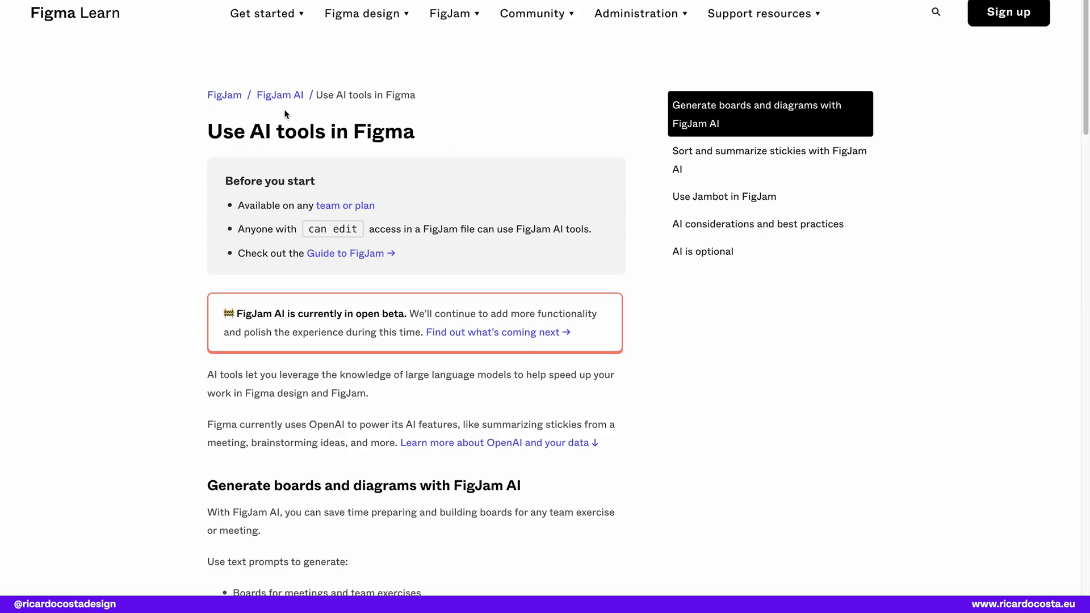
{"action": "mouse_move", "coordinate": [360, 154]}
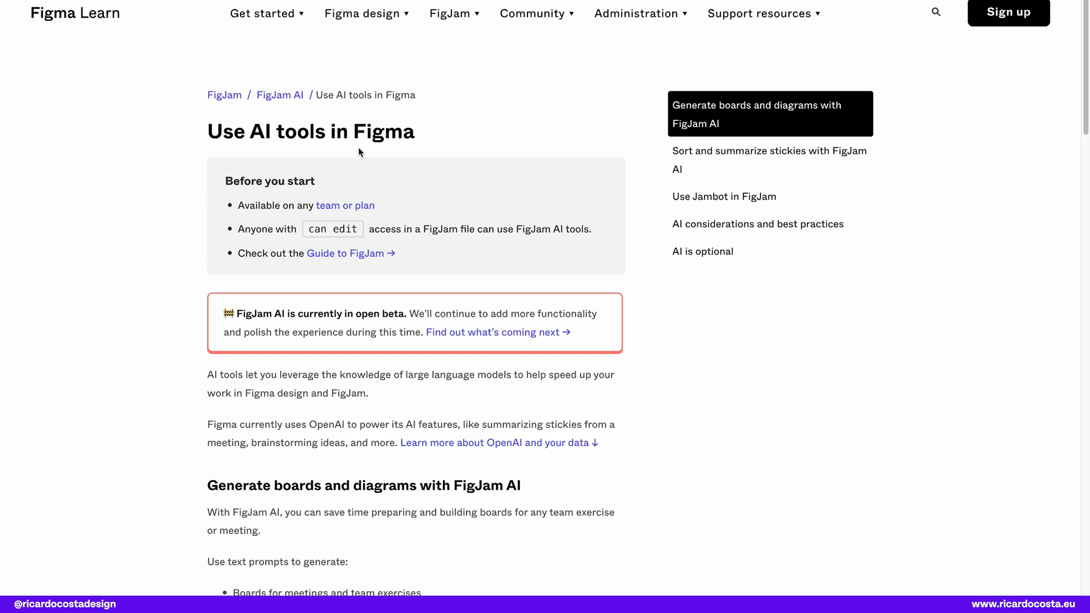
Step: Scroll the Use AI tools in Figma article down past AI considerations to the Data usage section
{"action": "scroll", "scroll_direction": "down", "scroll_amount": 3}
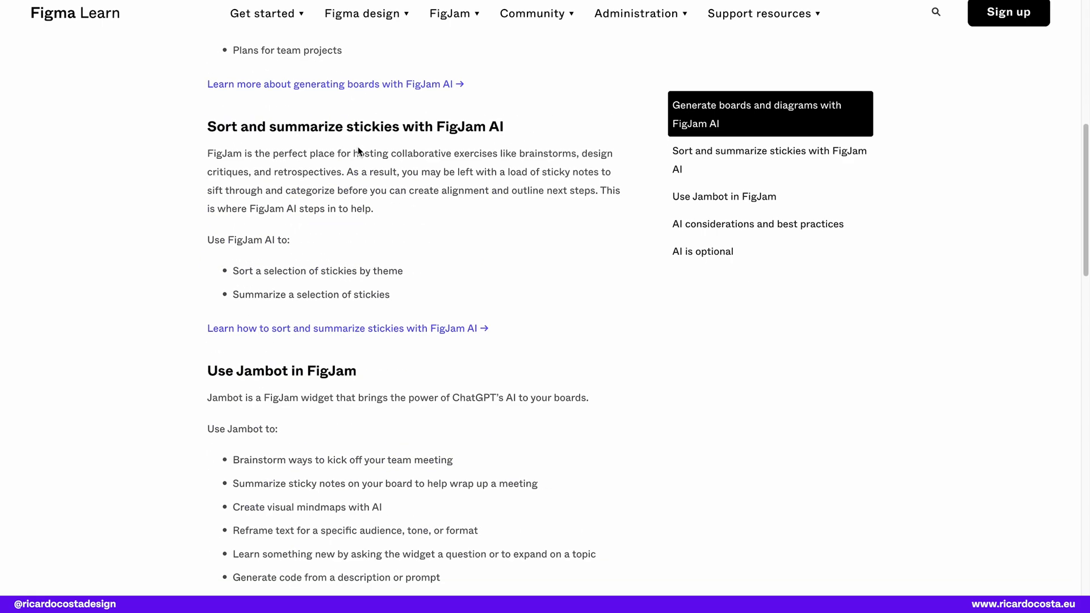
{"action": "scroll", "scroll_direction": "down", "scroll_amount": 3}
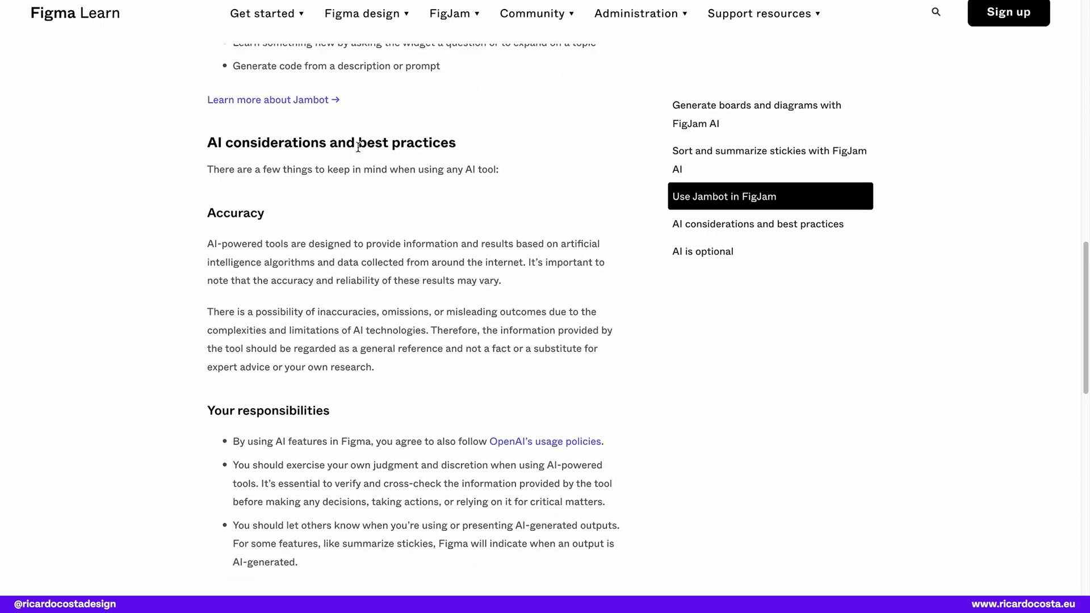
{"action": "scroll", "scroll_direction": "down", "scroll_amount": 3}
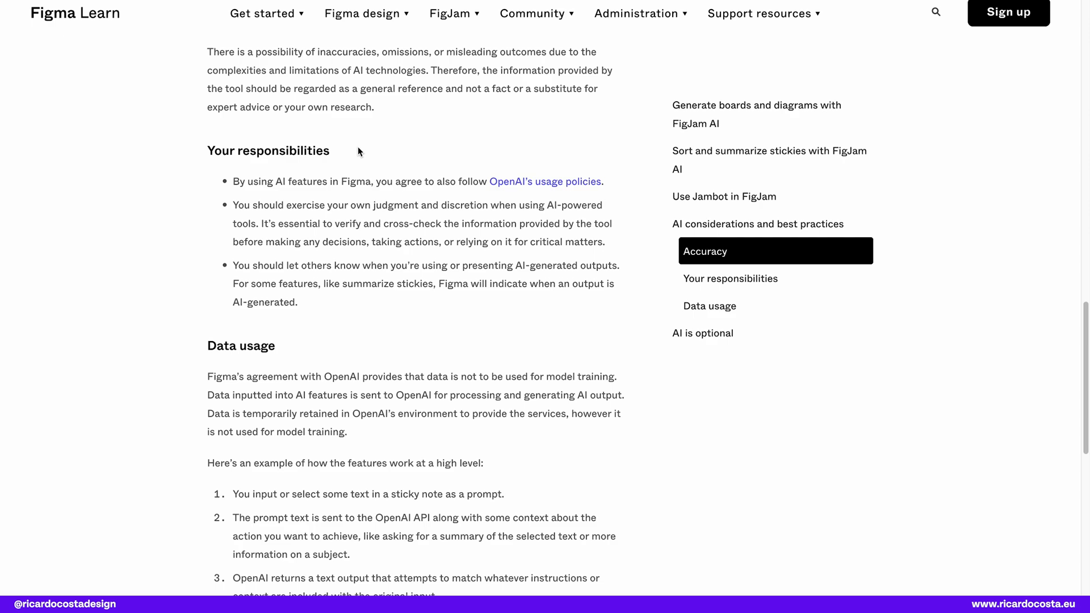